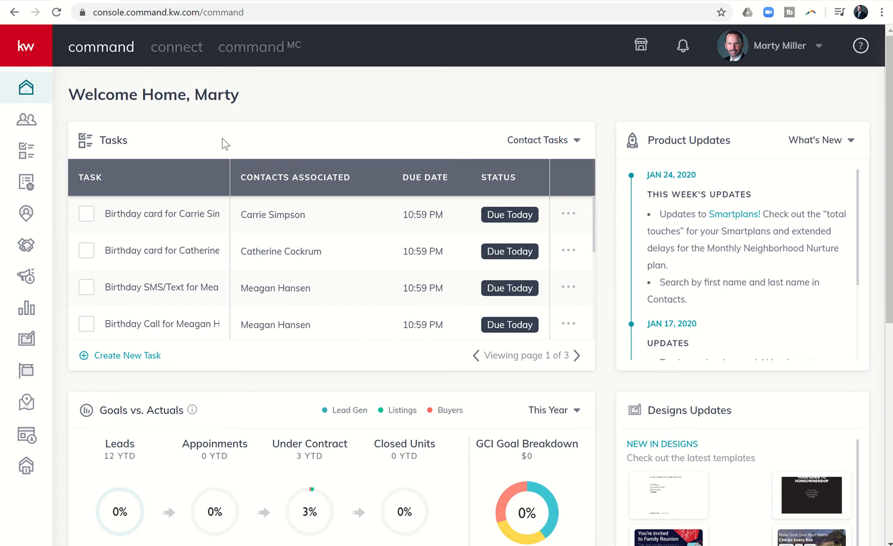
pyautogui.moveTo(114, 123)
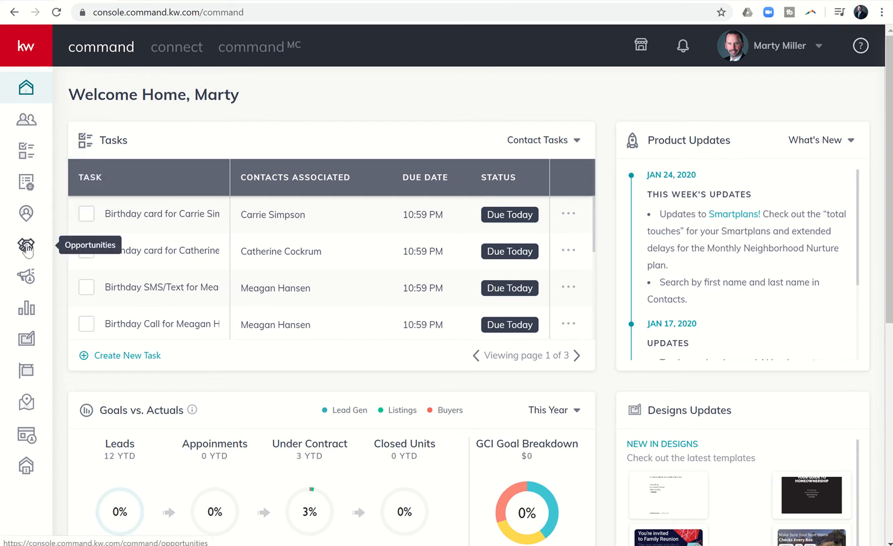
# - Show the Opportunities pipeline for Summit Property Group from the sidebar
pyautogui.click(26, 245)
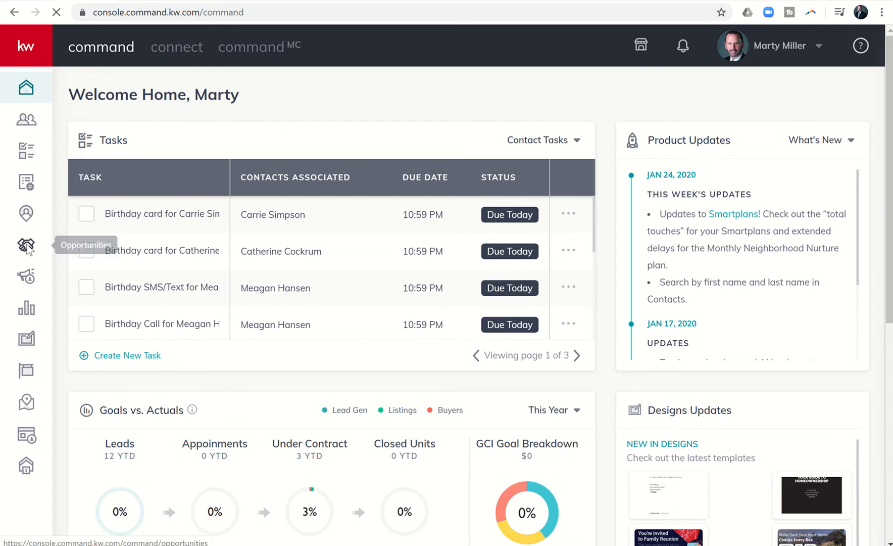
pyautogui.click(26, 244)
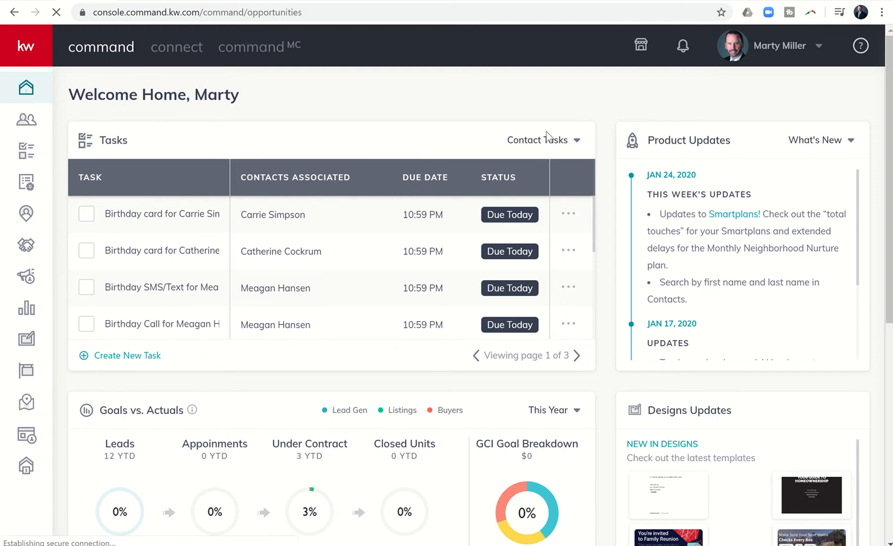
pyautogui.click(26, 245)
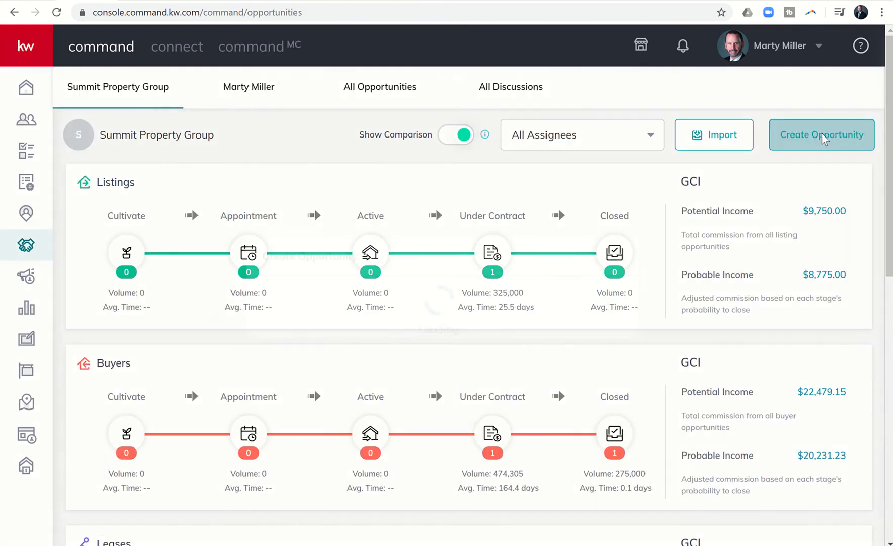
pyautogui.click(822, 134)
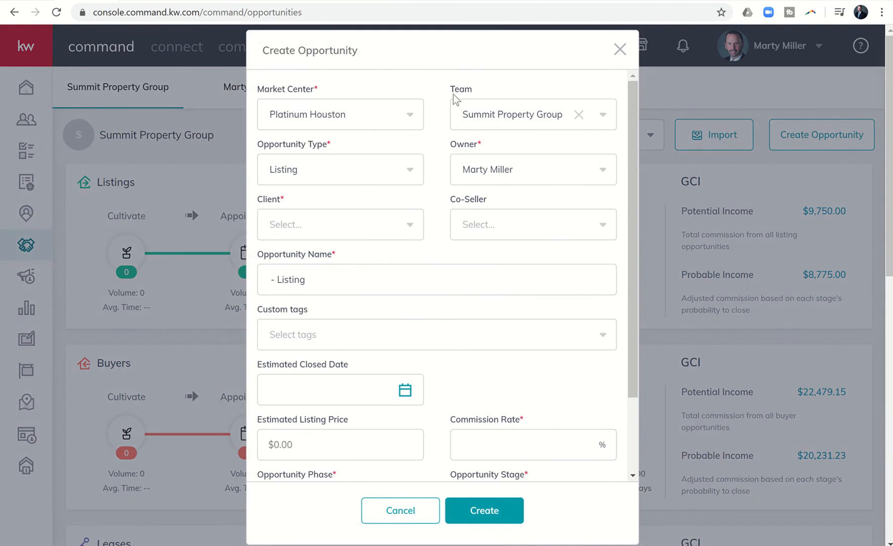
pyautogui.moveTo(337, 228)
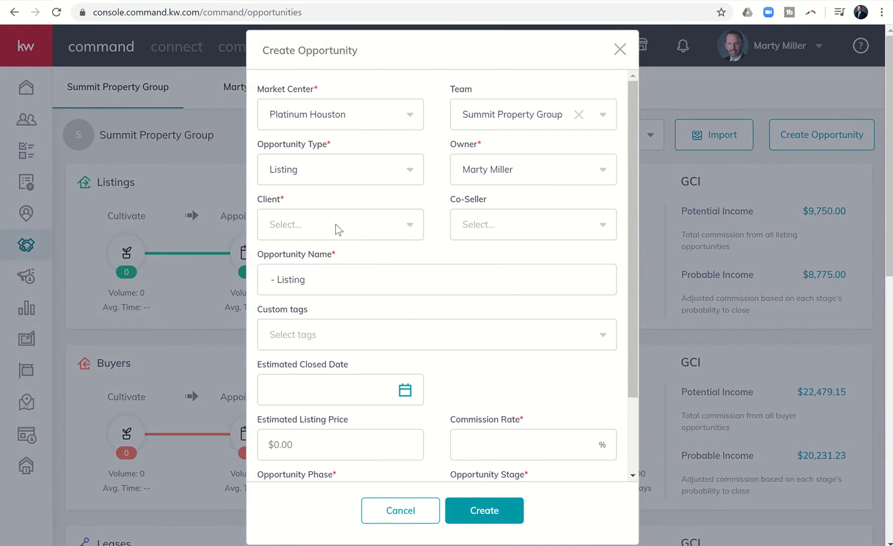
pyautogui.write('Donald')
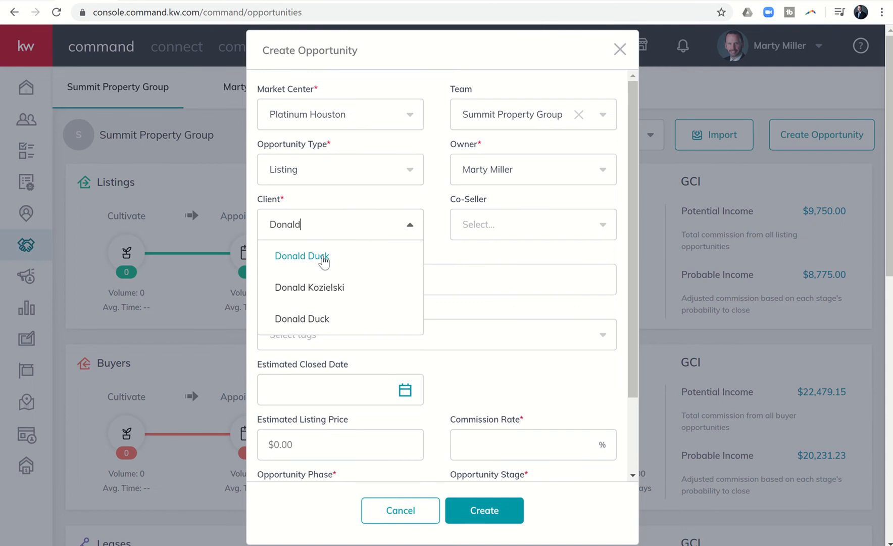
pyautogui.click(302, 256)
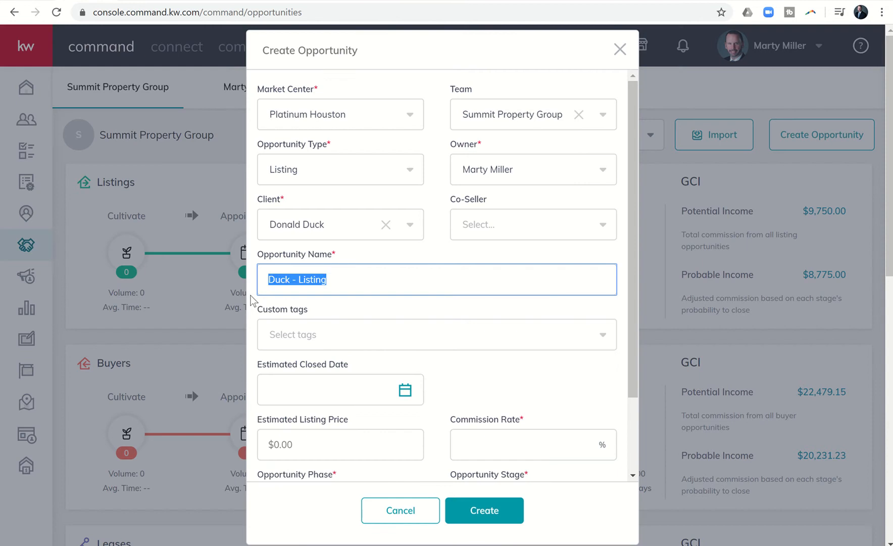
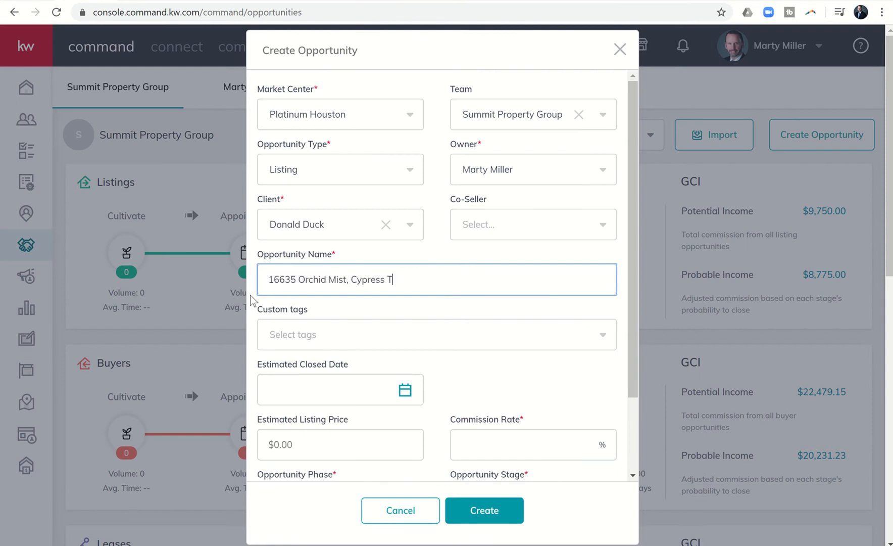
# - Set close date 3/31/2020, phase Active, stage Negotiations, and create the opportunity
pyautogui.click(321, 389)
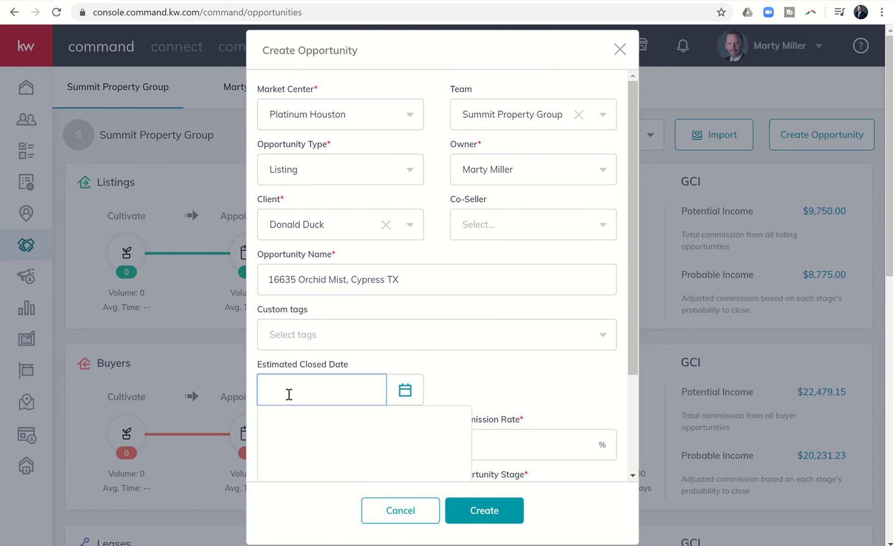
pyautogui.click(322, 389)
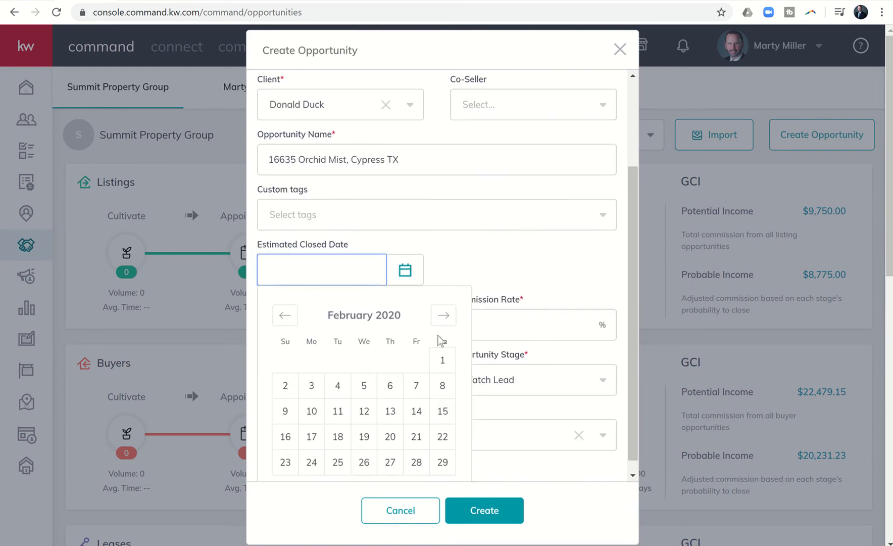
pyautogui.click(443, 315)
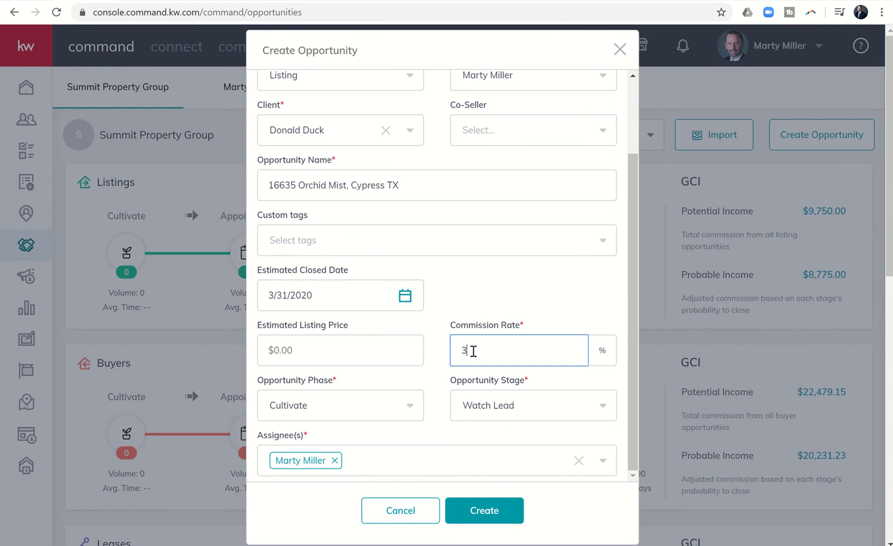
pyautogui.click(340, 405)
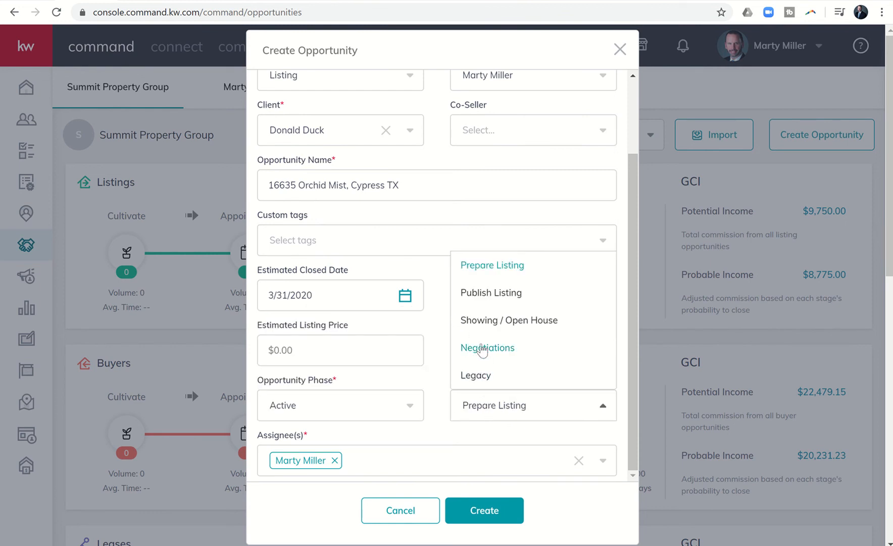
pyautogui.moveTo(475, 319)
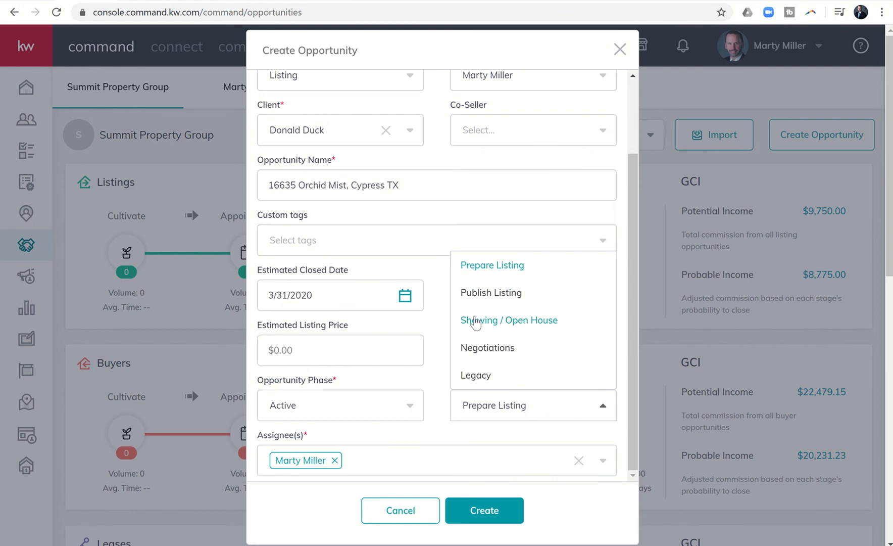
pyautogui.click(487, 348)
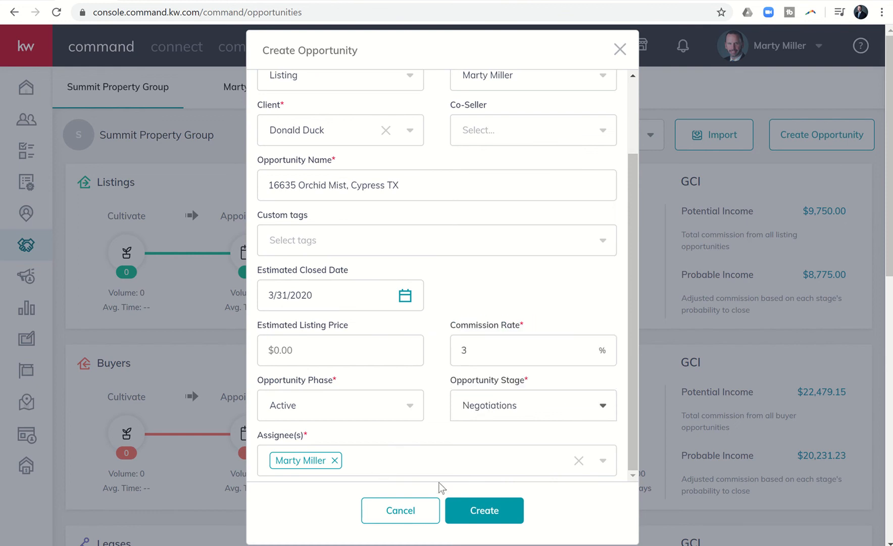
pyautogui.click(484, 510)
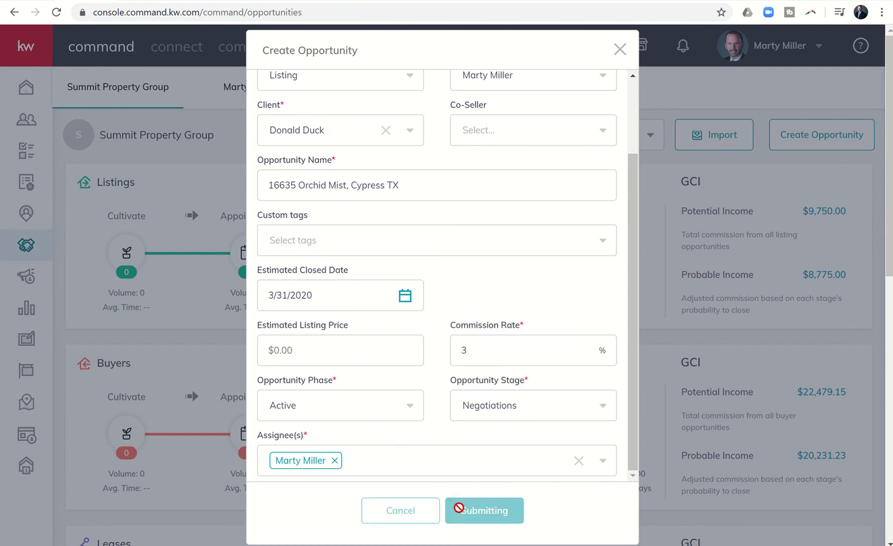
# - Assign the Listing for Sale checklist in Documents and show its Under Contract items
pyautogui.click(484, 511)
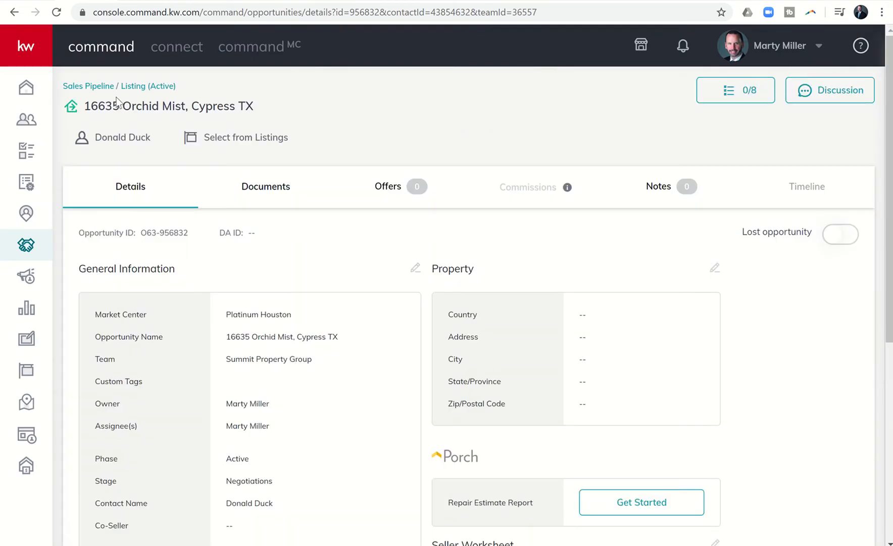
pyautogui.moveTo(151, 96)
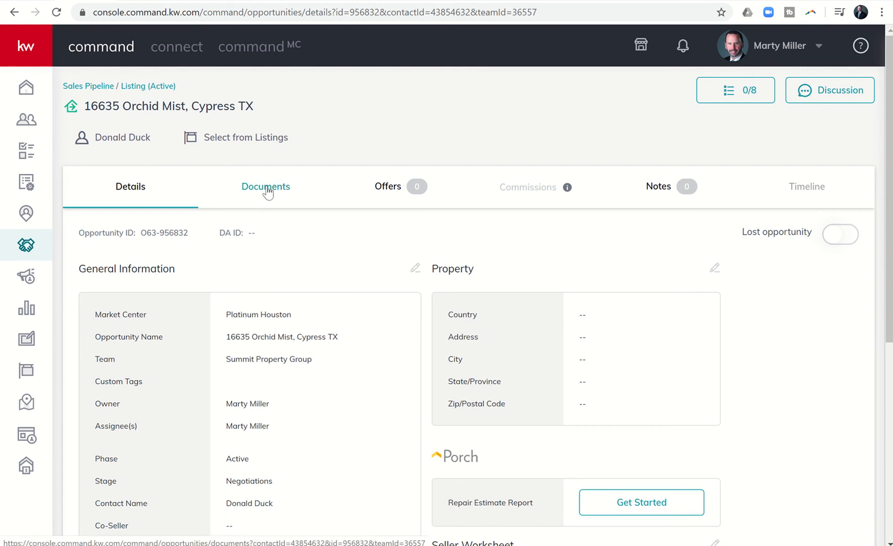
pyautogui.click(266, 186)
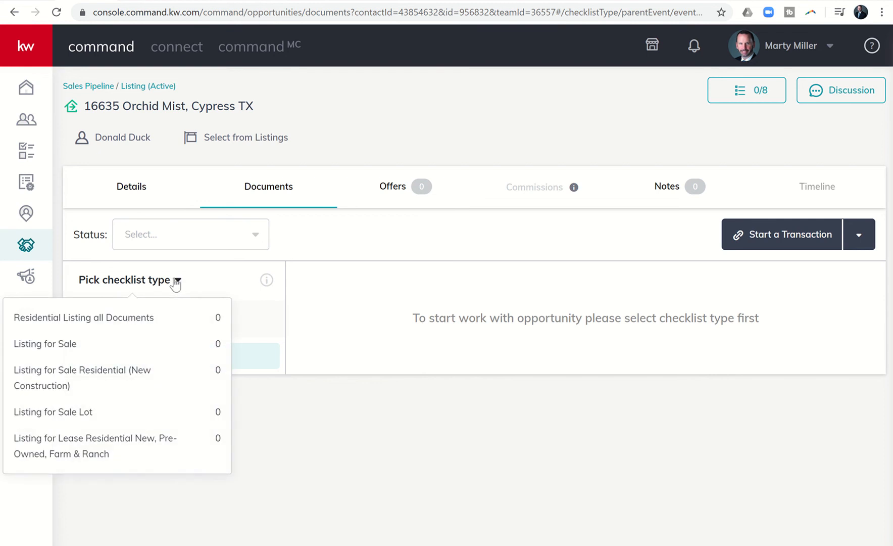
pyautogui.moveTo(99, 345)
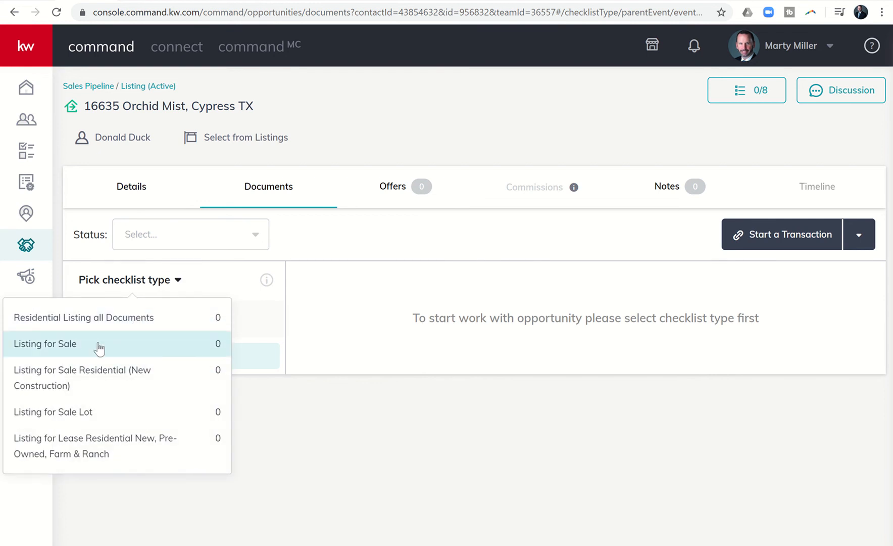
pyautogui.click(45, 343)
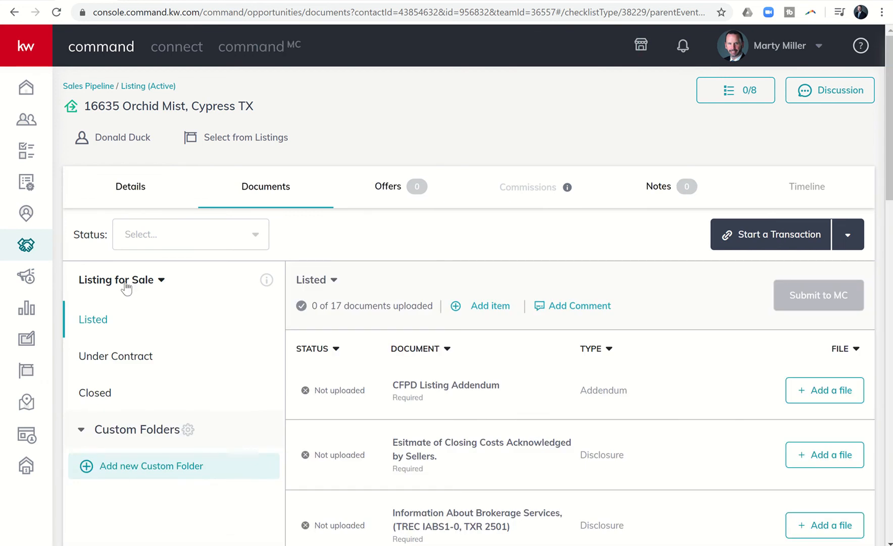
pyautogui.moveTo(122, 359)
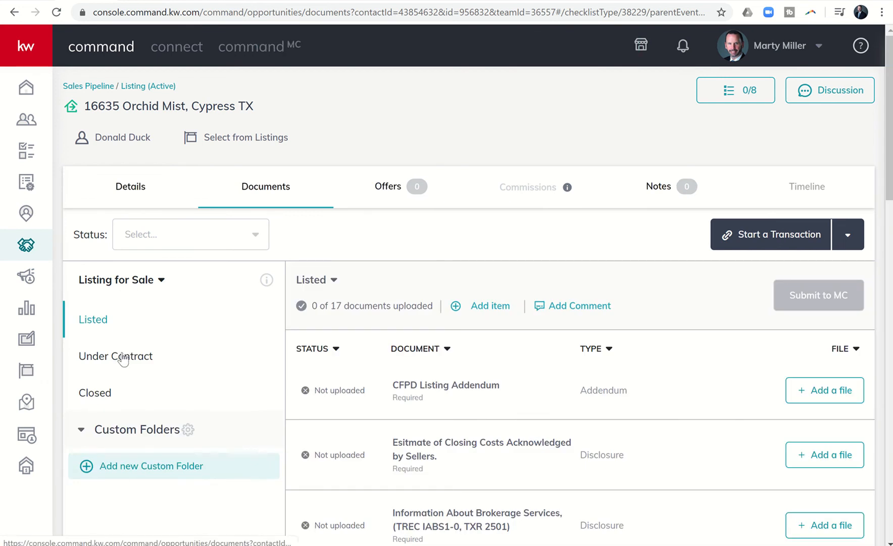
pyautogui.click(115, 356)
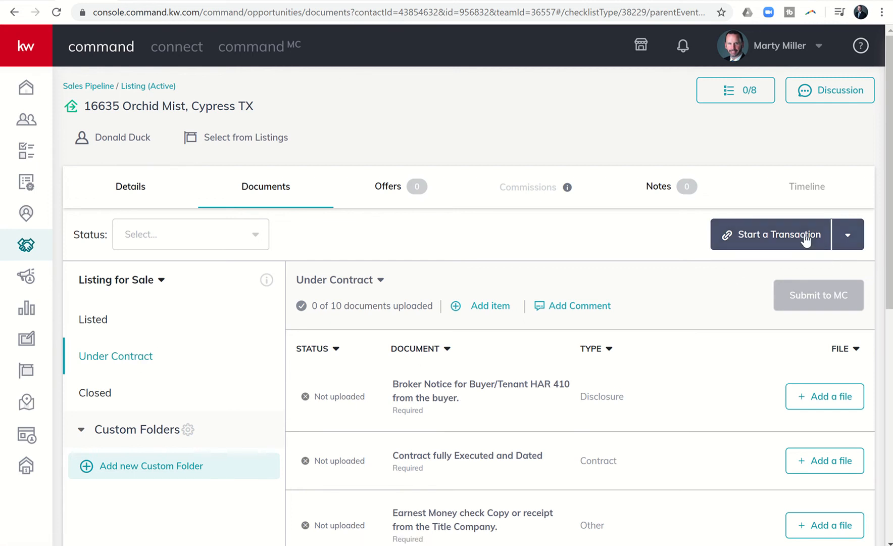
# - Start a transaction for the opportunity and review the new room's List Side details
pyautogui.click(847, 235)
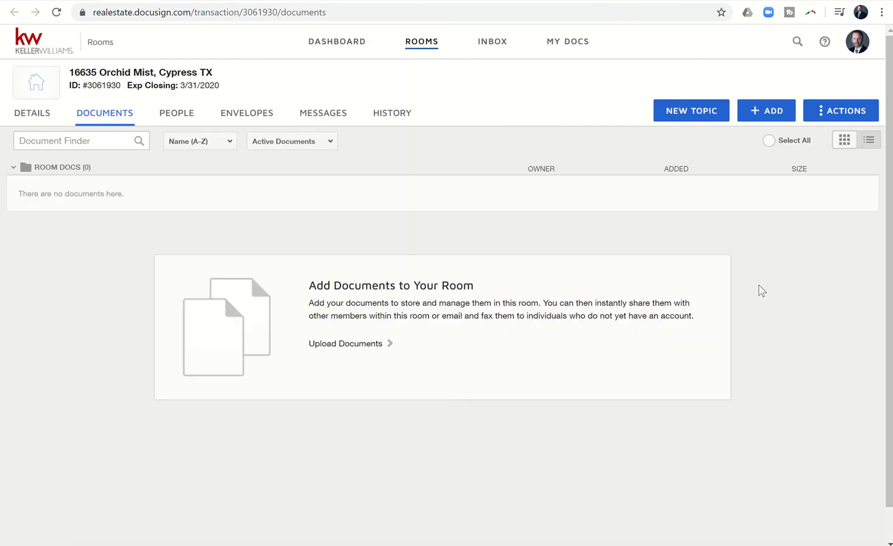
pyautogui.moveTo(392, 212)
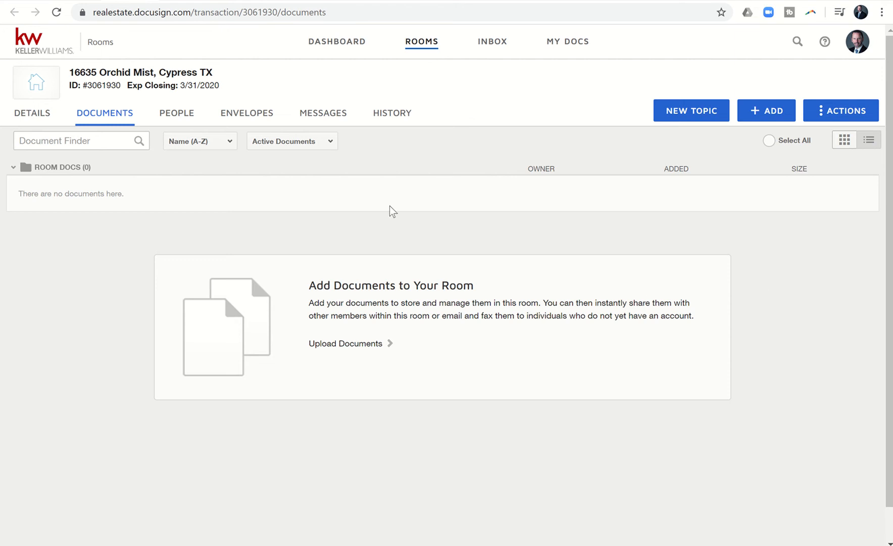
pyautogui.click(32, 112)
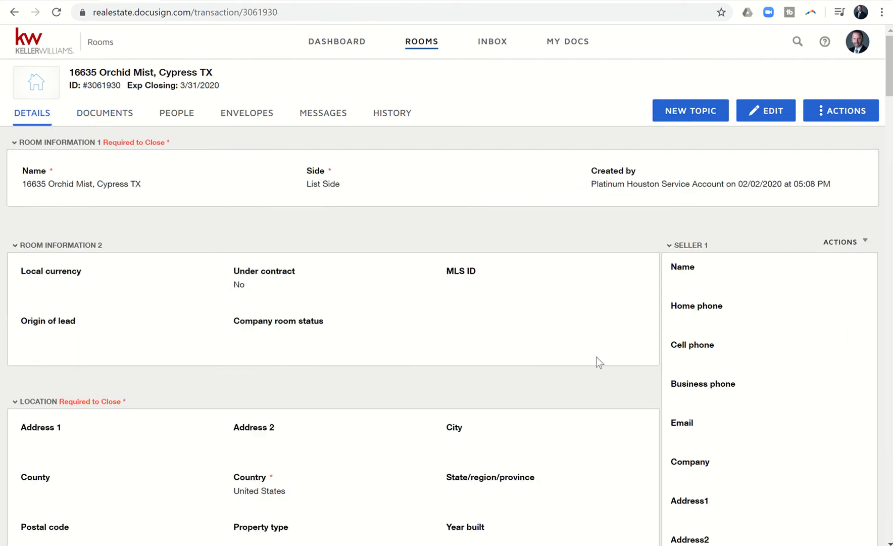
pyautogui.moveTo(586, 326)
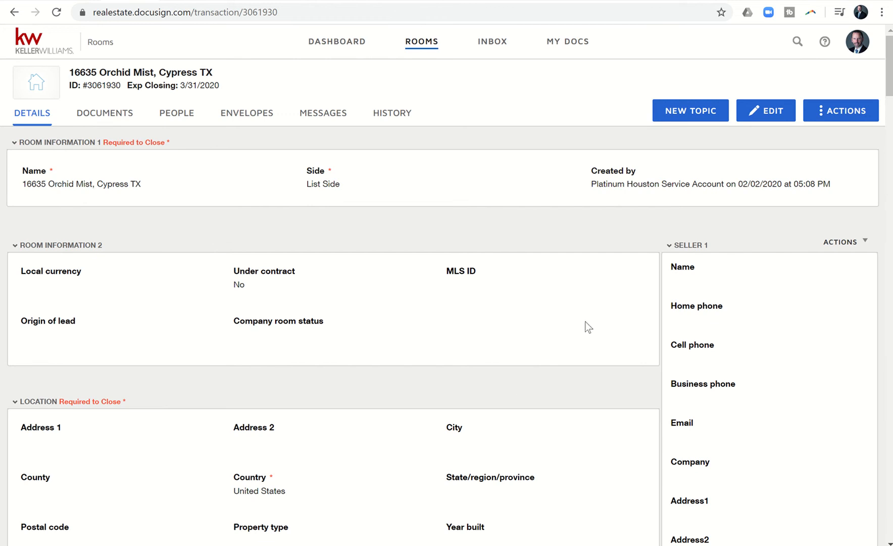
pyautogui.scroll(-3)
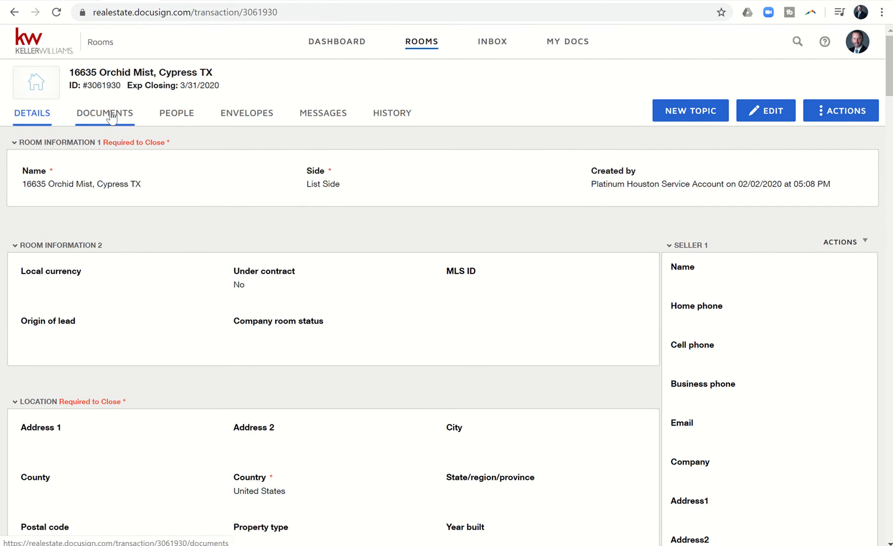
# - Show the Orchid Mist room's documents page, still empty
pyautogui.click(104, 113)
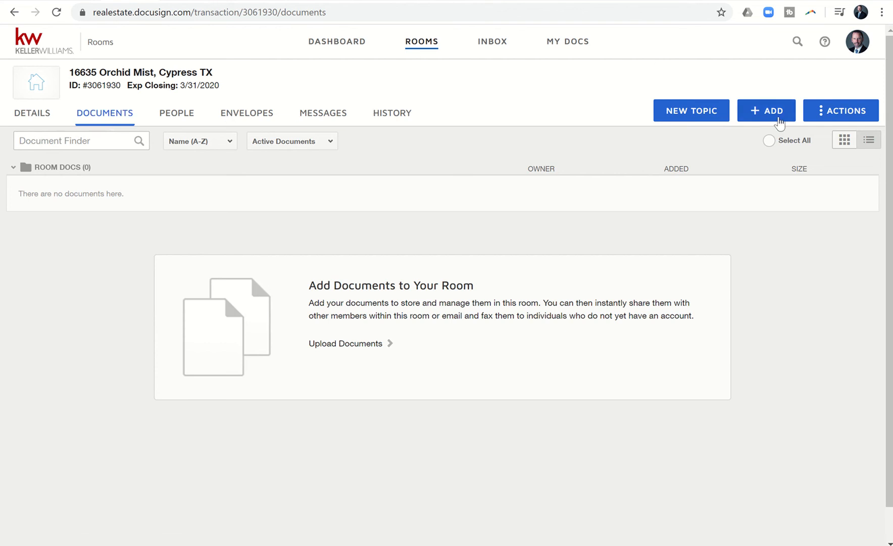
pyautogui.moveTo(631, 107)
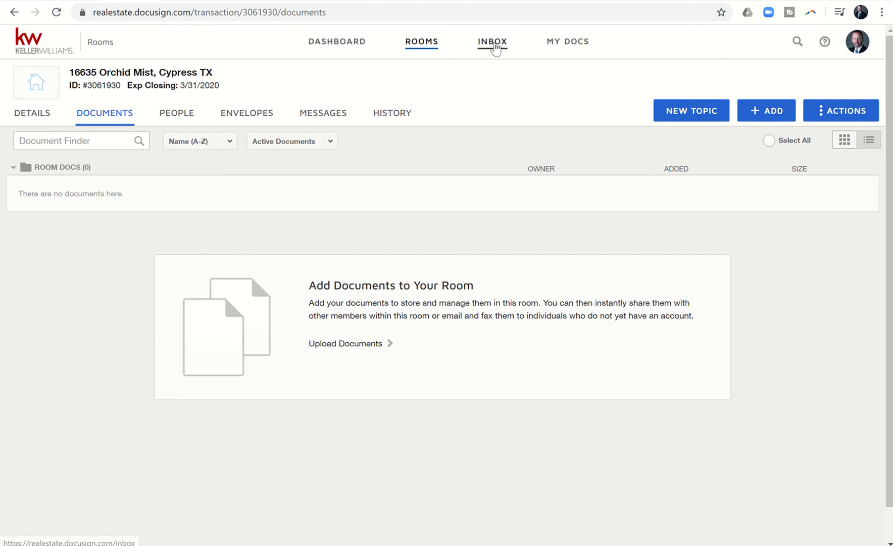
# - Show the DocuSign Rooms Inbox with its inbox email address
pyautogui.click(492, 42)
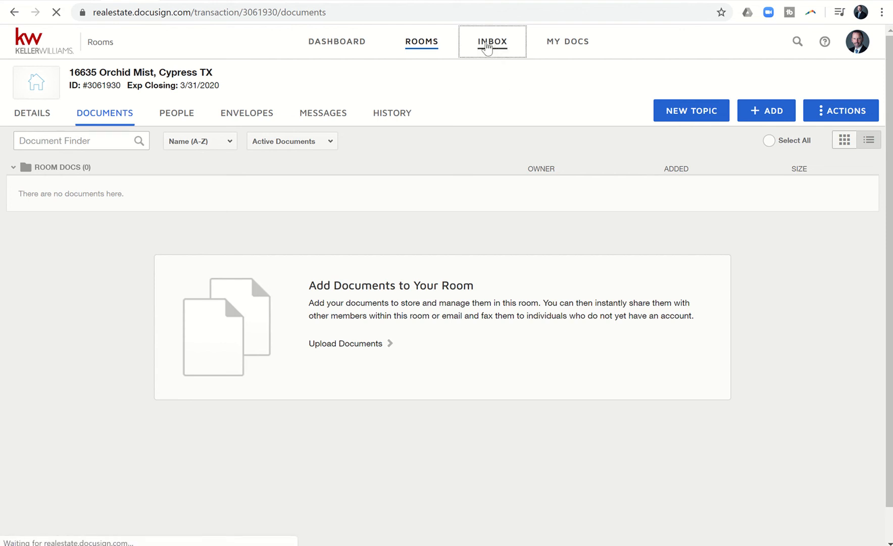
pyautogui.click(491, 42)
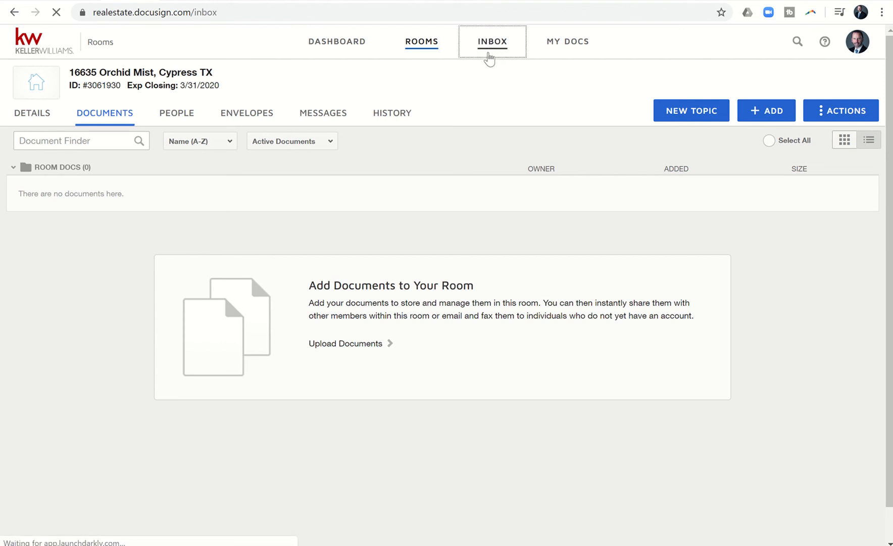
pyautogui.click(492, 42)
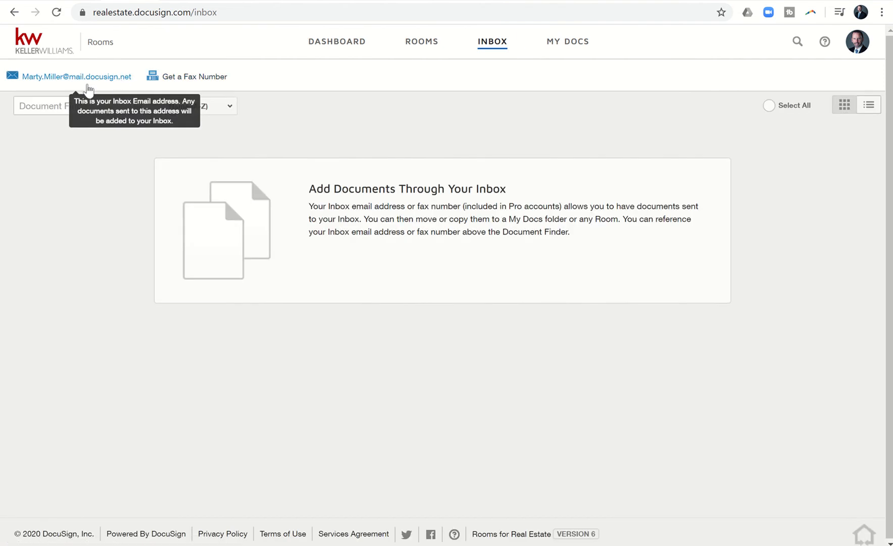
pyautogui.moveTo(55, 84)
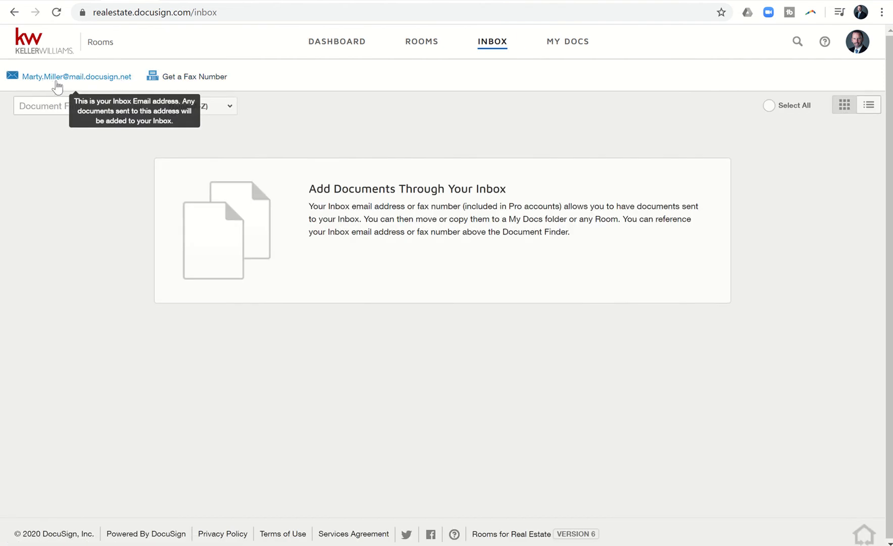
pyautogui.moveTo(178, 74)
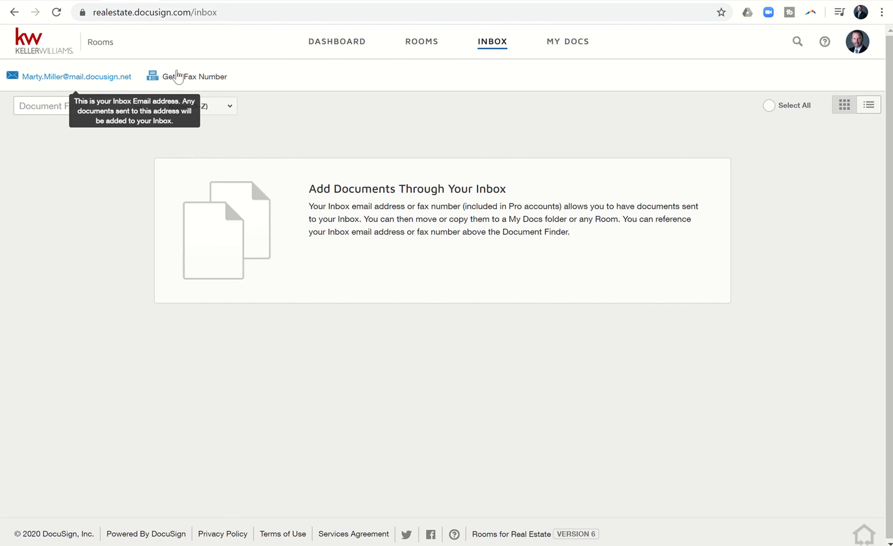
pyautogui.click(422, 42)
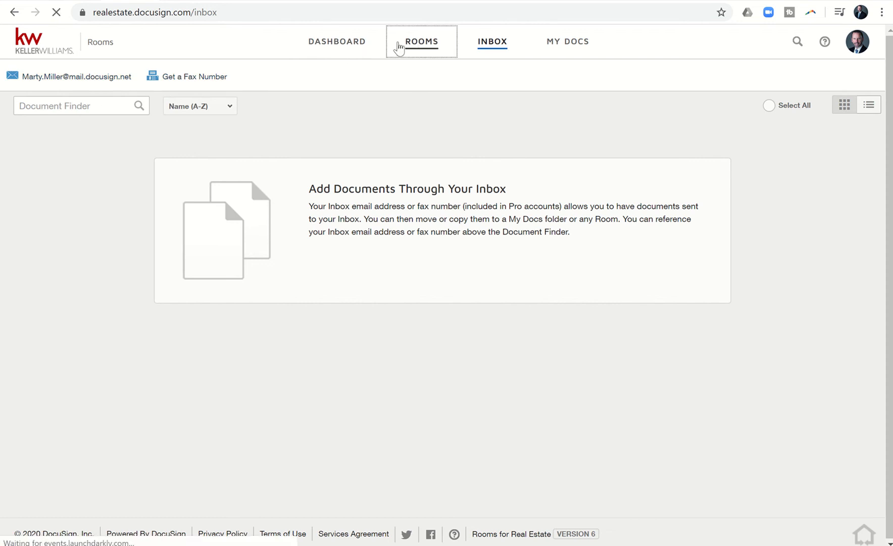
pyautogui.moveTo(285, 105)
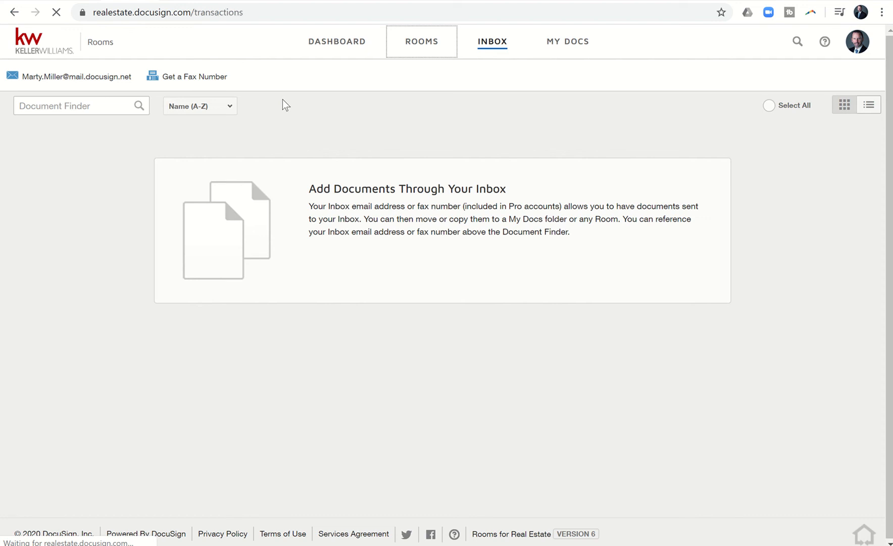
pyautogui.click(421, 42)
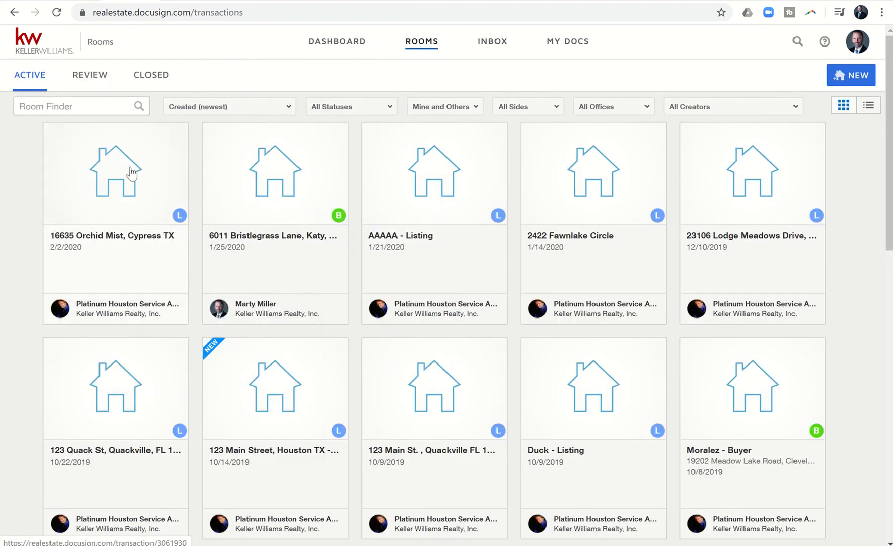
pyautogui.click(116, 176)
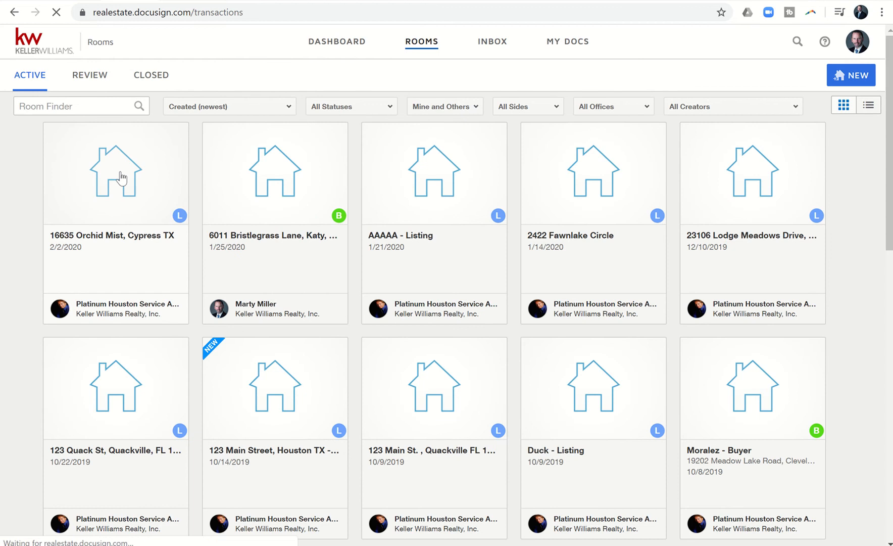
pyautogui.click(117, 175)
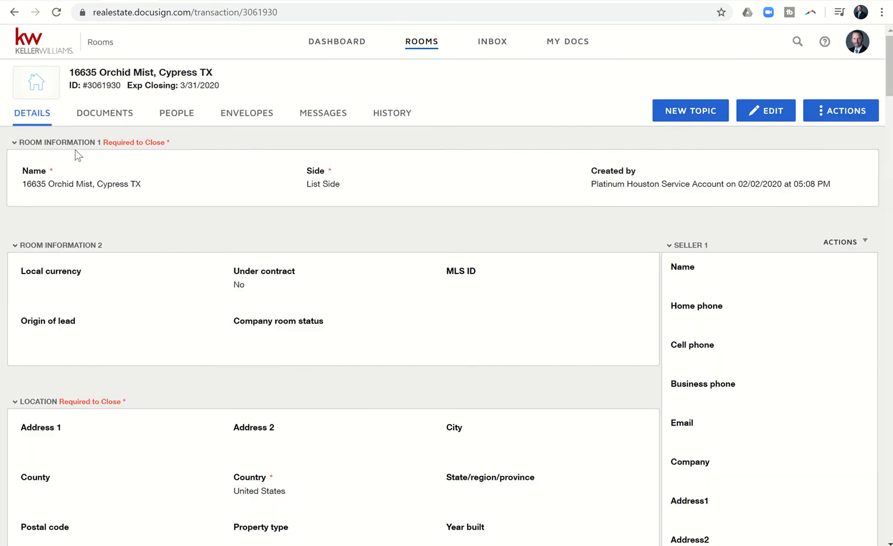
pyautogui.moveTo(93, 95)
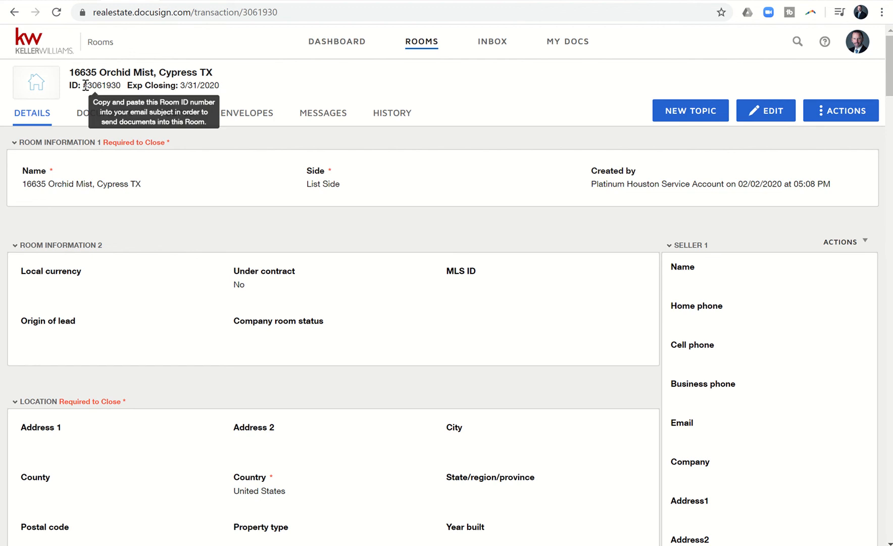
pyautogui.doubleClick(101, 85)
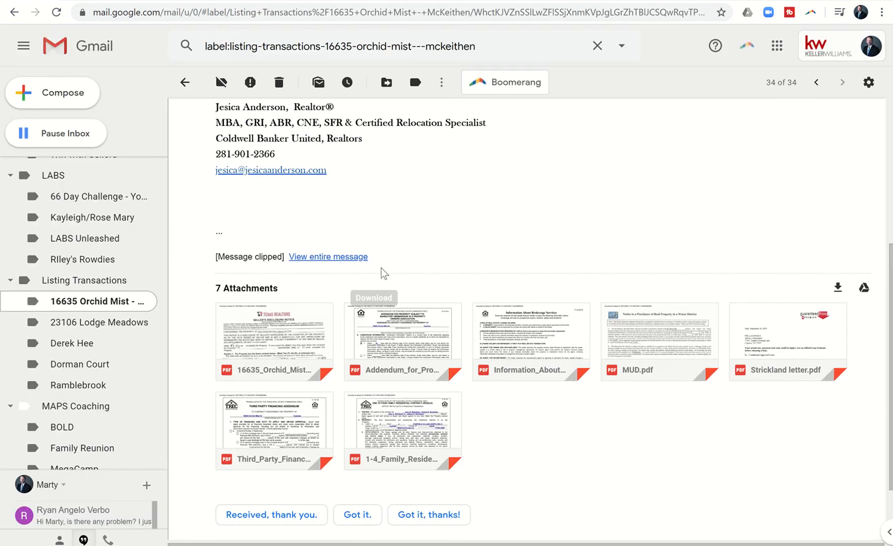
pyautogui.moveTo(522, 424)
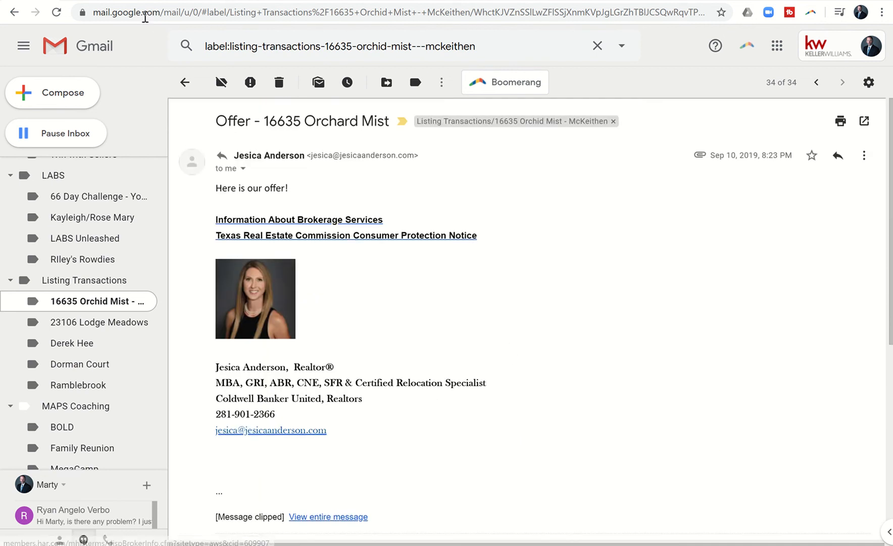
pyautogui.moveTo(865, 154)
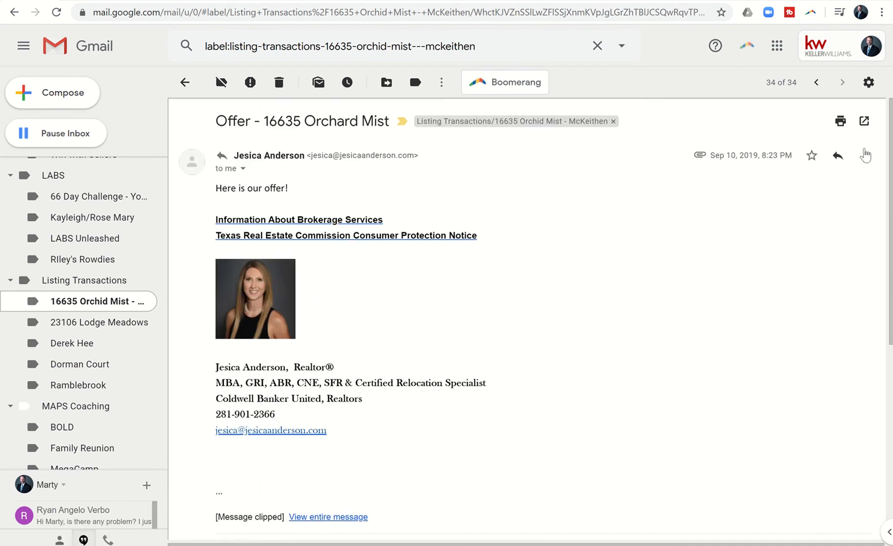
pyautogui.click(864, 154)
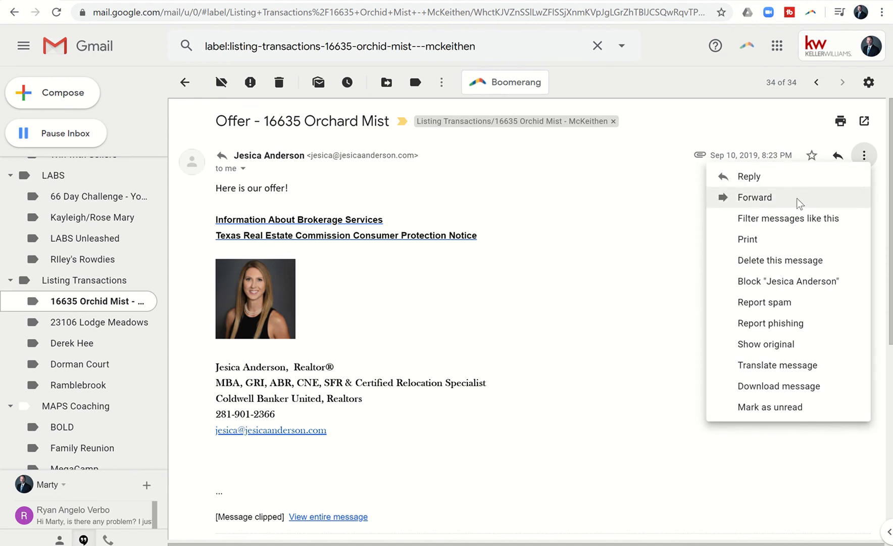
pyautogui.click(754, 197)
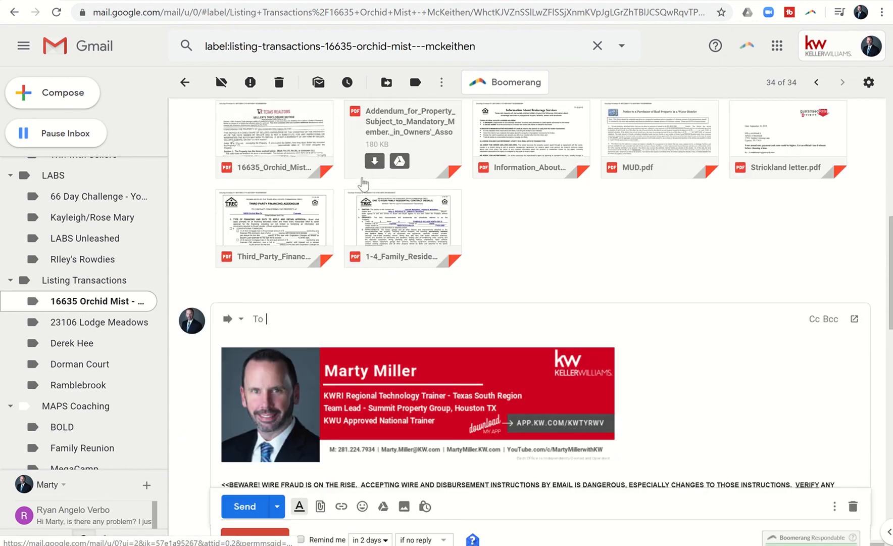
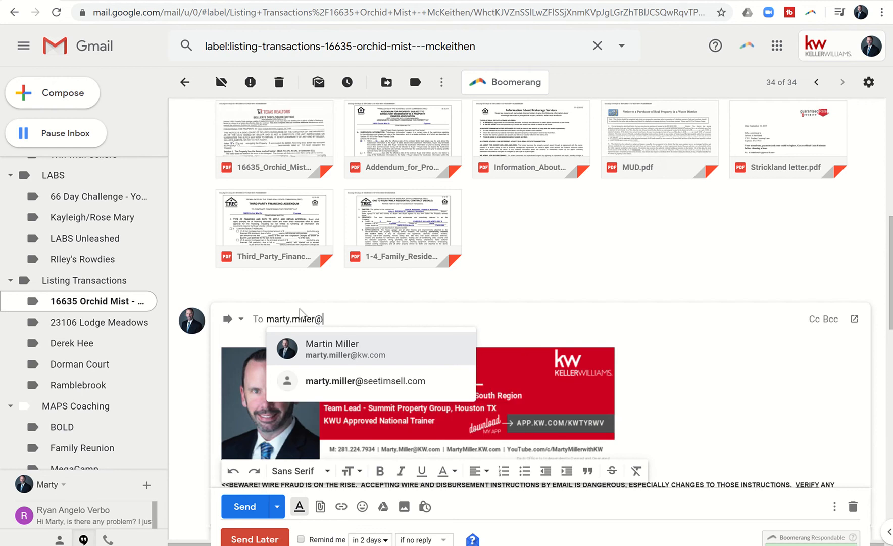
pyautogui.moveTo(343, 307)
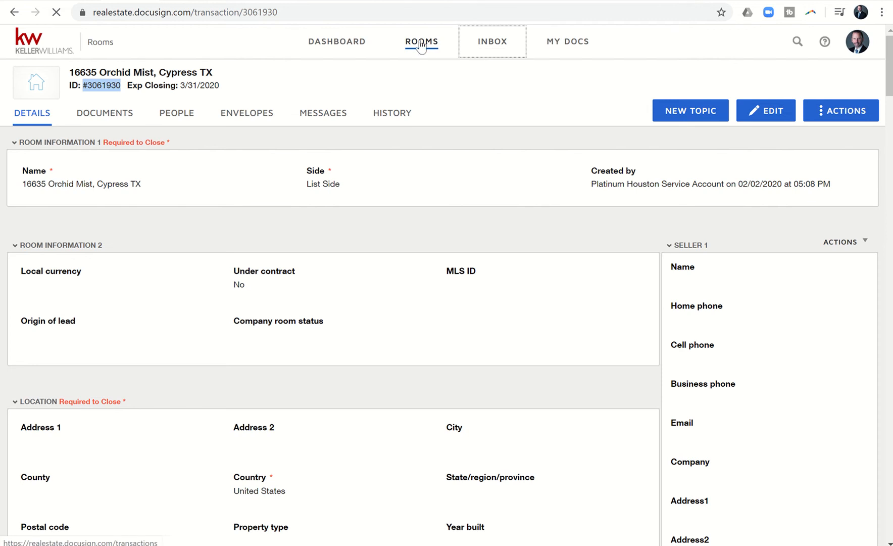
pyautogui.click(492, 41)
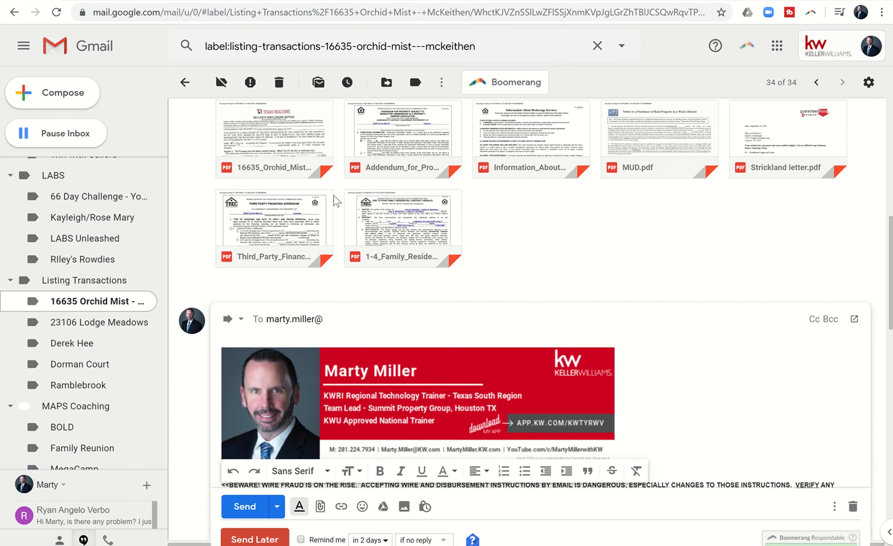
pyautogui.write('mail.docusig')
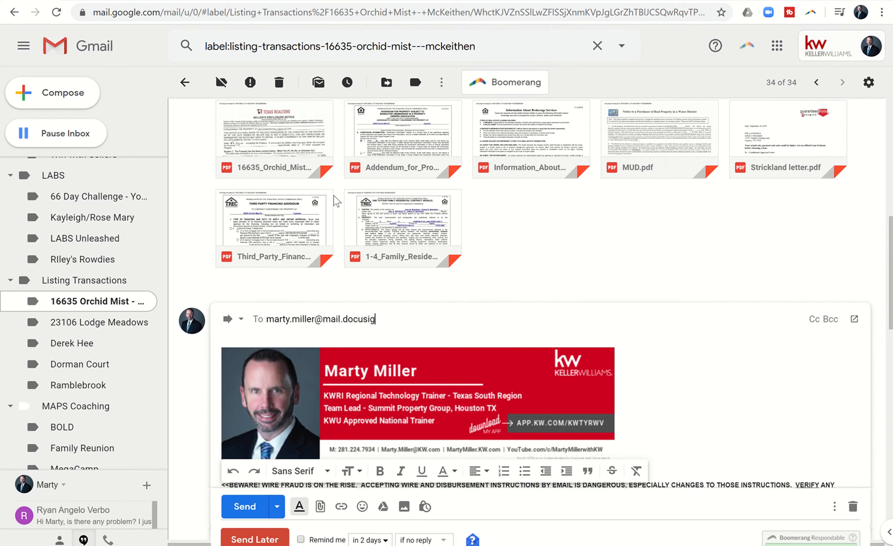
pyautogui.write('n.net')
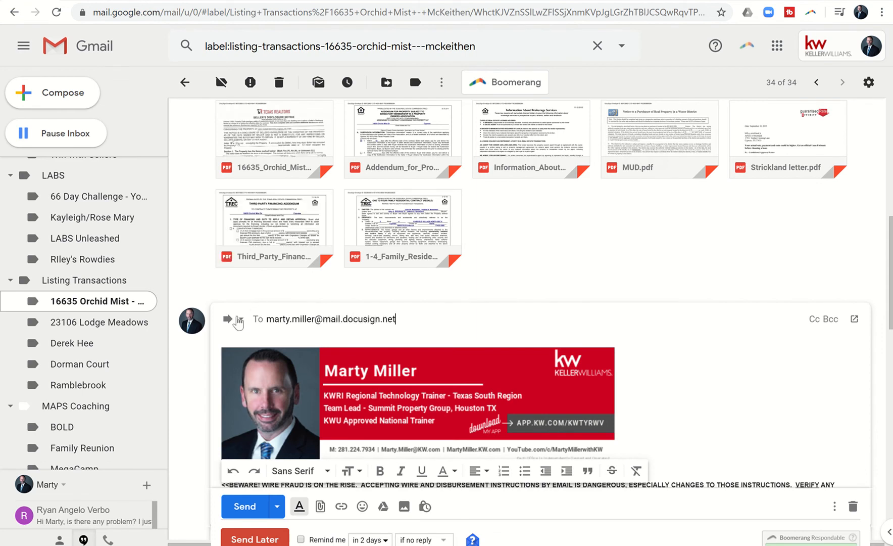
# - Replace the forward's subject with room ID #3061930 and send it
pyautogui.click(236, 318)
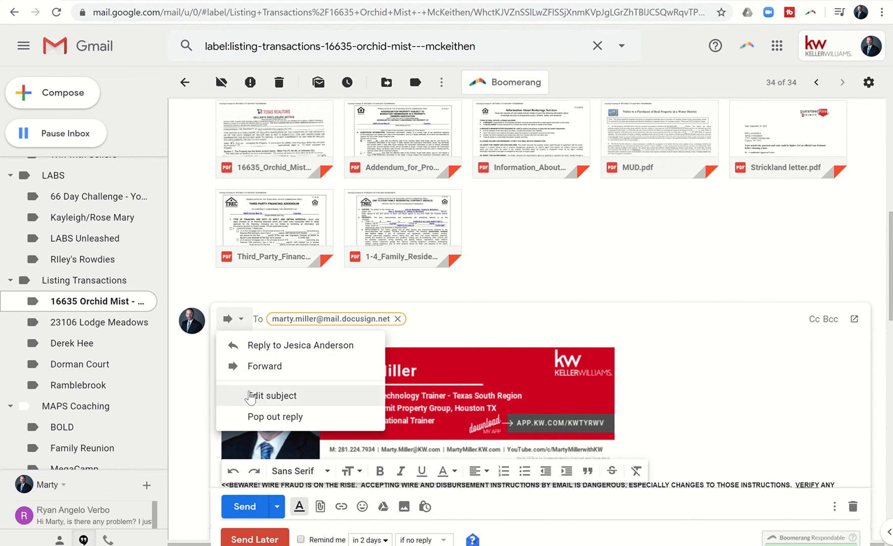
pyautogui.click(275, 416)
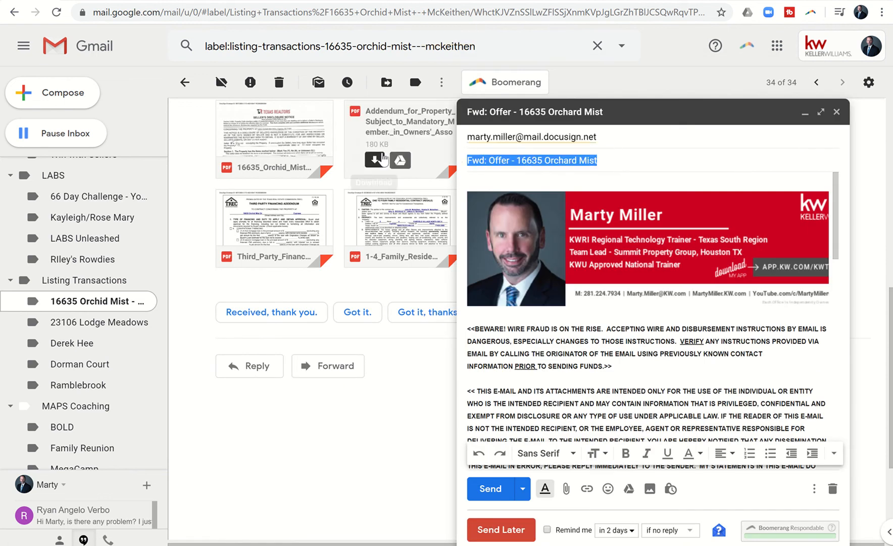
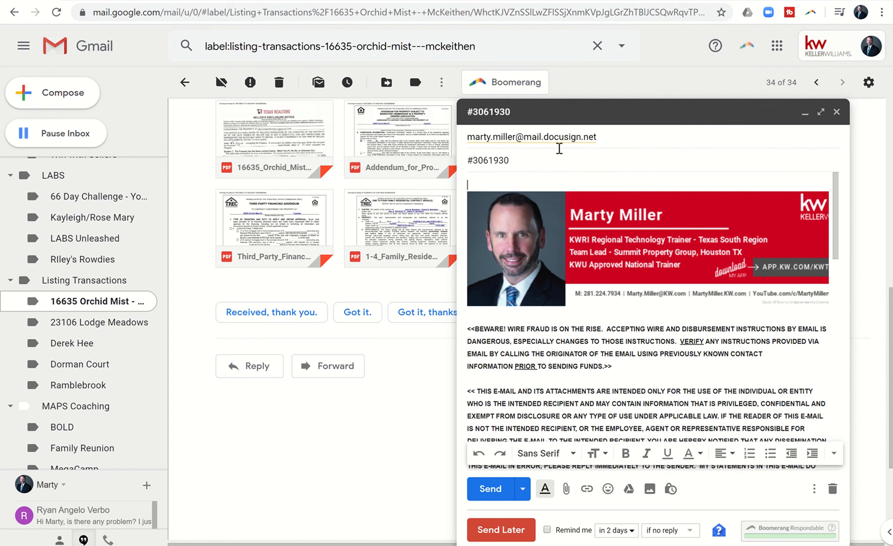
pyautogui.moveTo(522, 173)
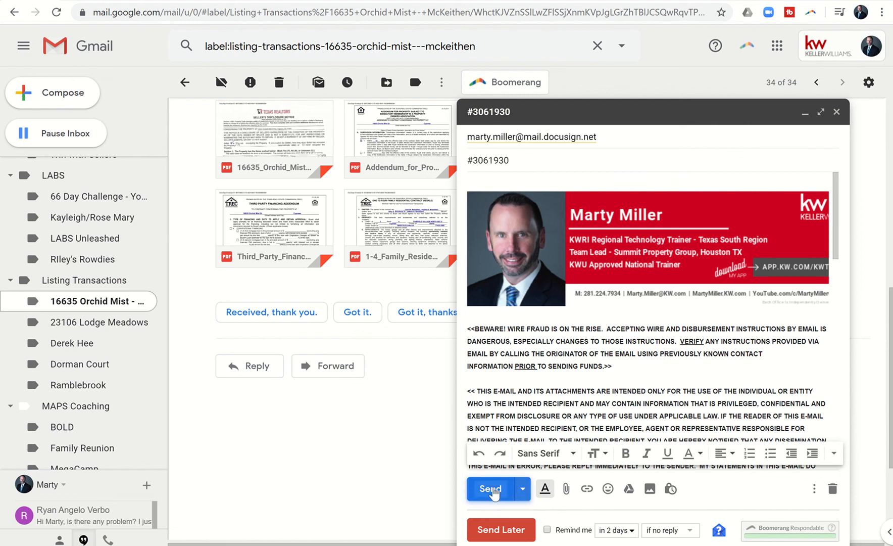
pyautogui.click(488, 489)
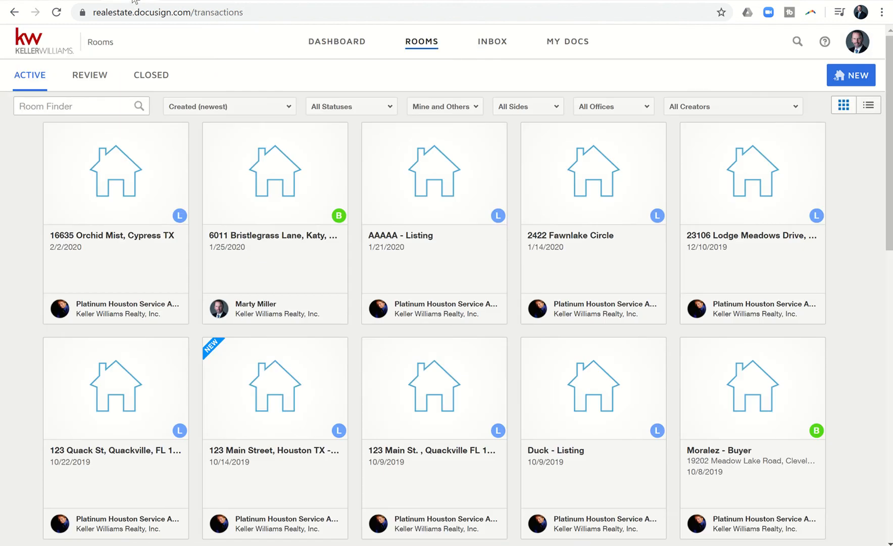
pyautogui.moveTo(119, 182)
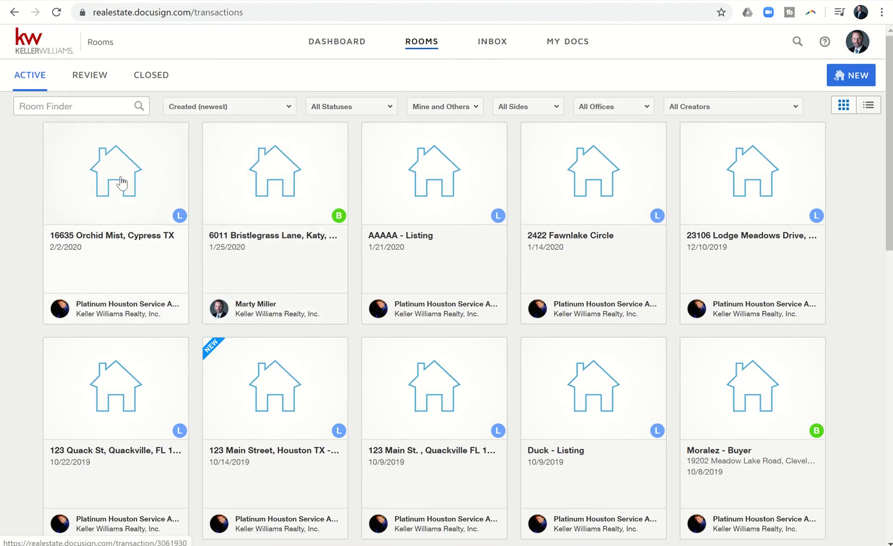
pyautogui.click(119, 182)
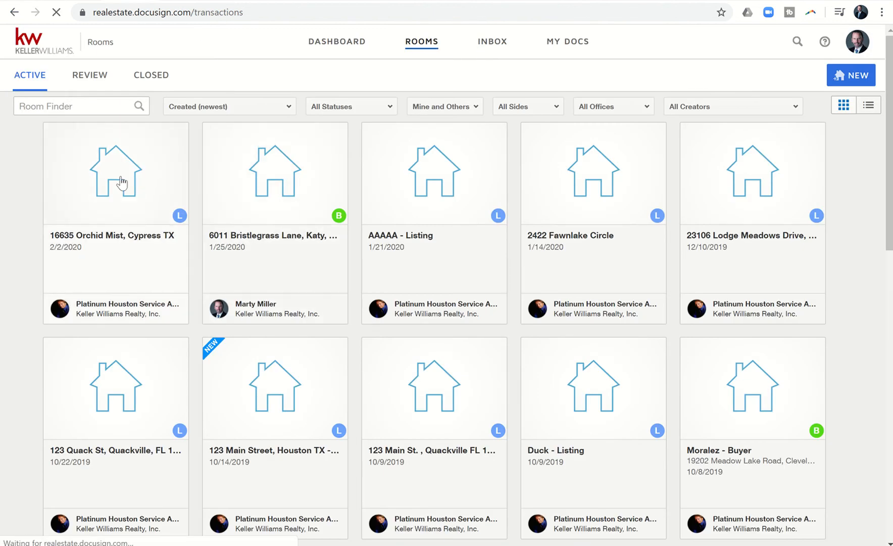
pyautogui.click(118, 178)
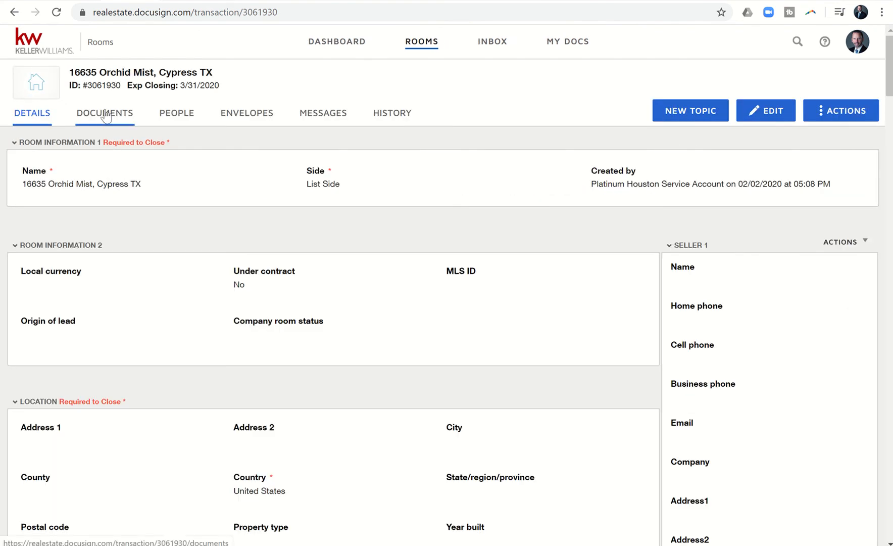
pyautogui.click(104, 113)
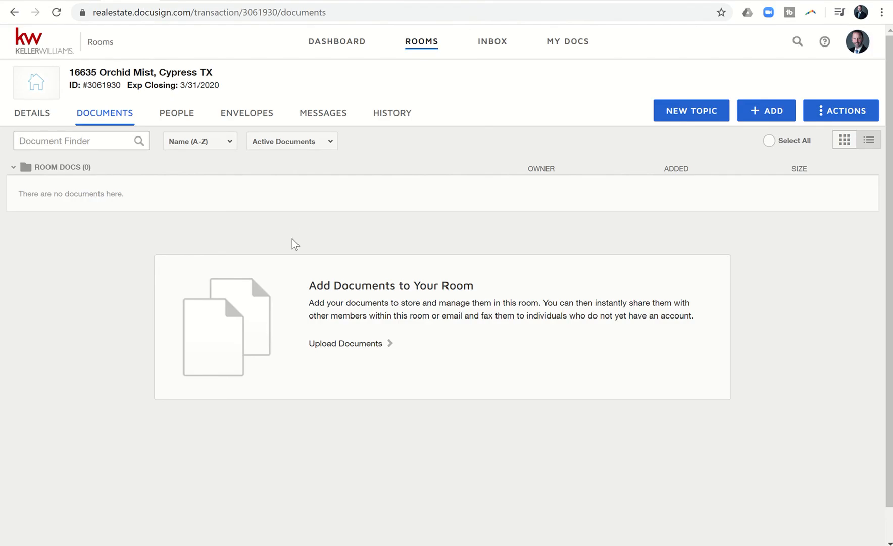
pyautogui.moveTo(244, 261)
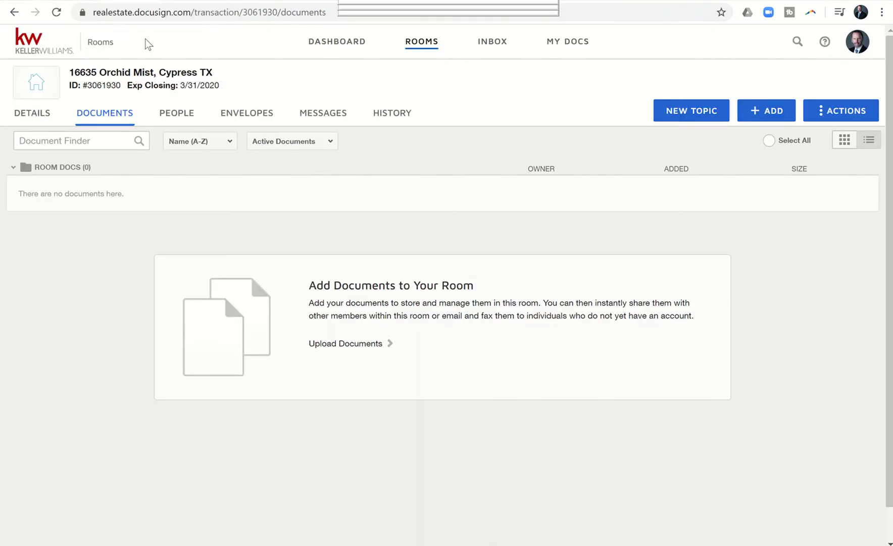
# - Refresh the room so the seven forwarded offer PDFs appear in its Documents list
pyautogui.click(57, 12)
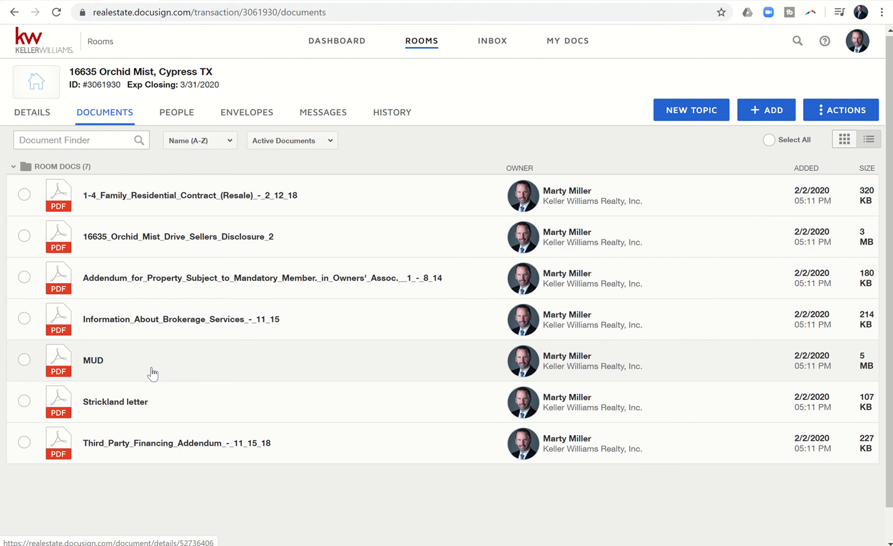
pyautogui.moveTo(203, 260)
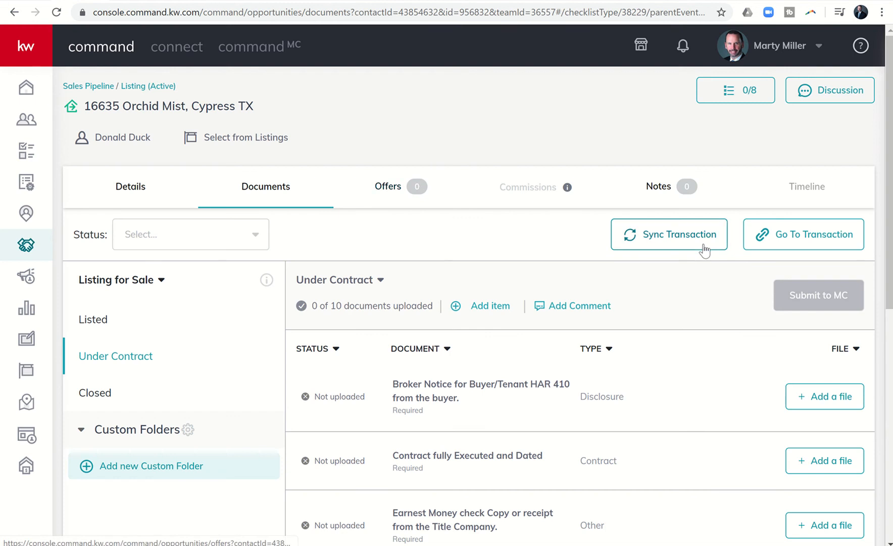
# - Sync the Orchid Mist transaction with the document manager and confirm the update
pyautogui.click(669, 233)
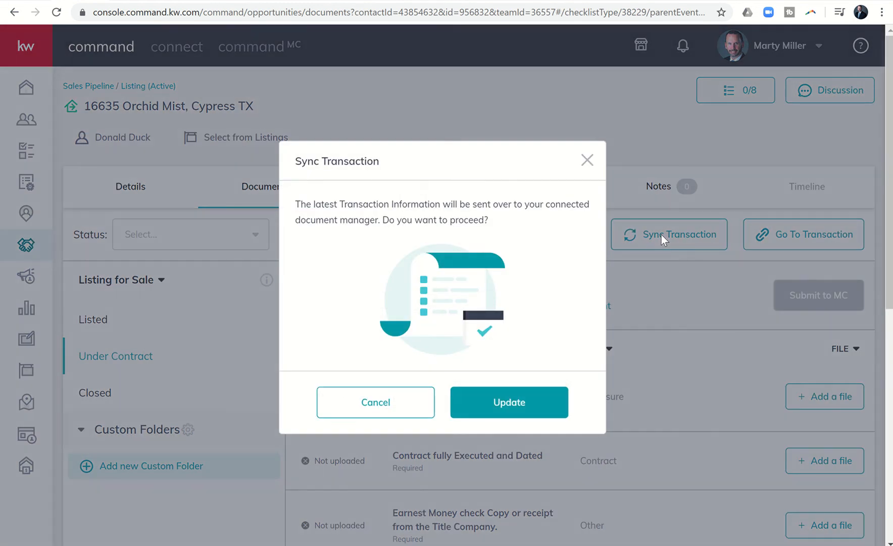
pyautogui.moveTo(521, 242)
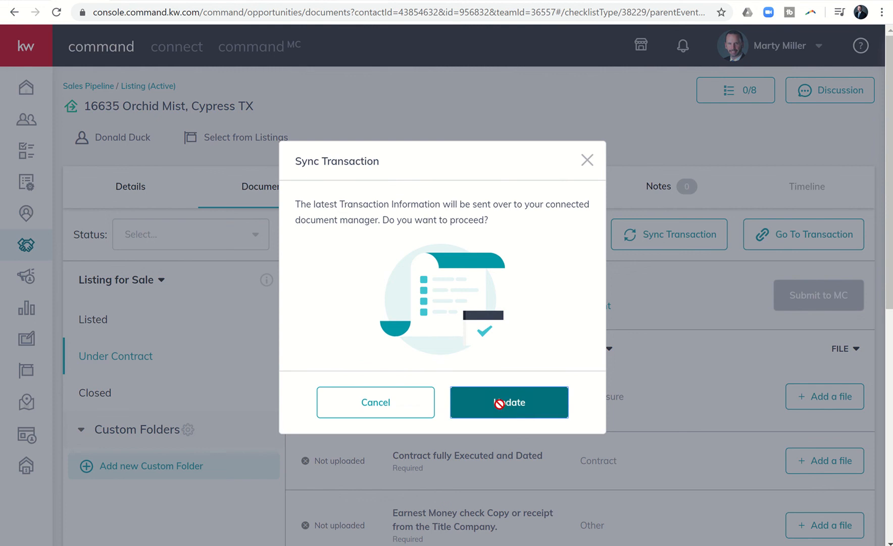
pyautogui.click(510, 402)
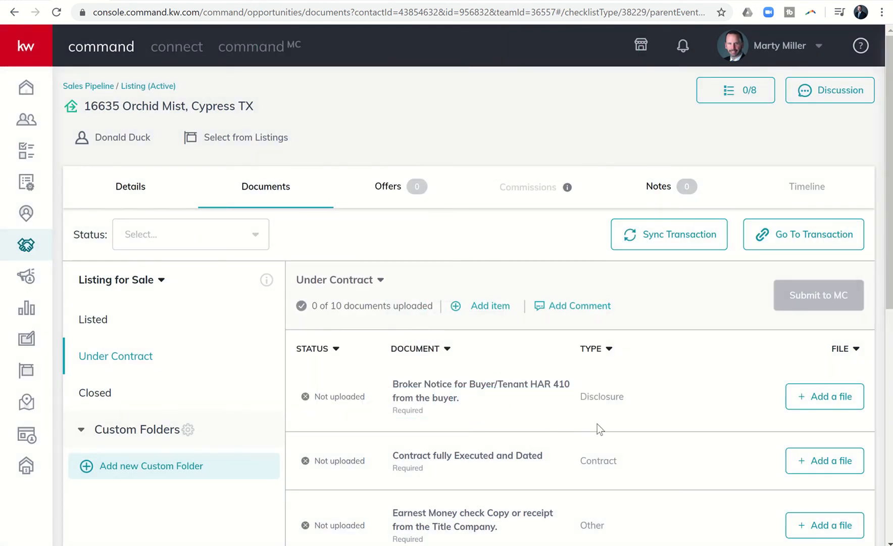
pyautogui.scroll(-3)
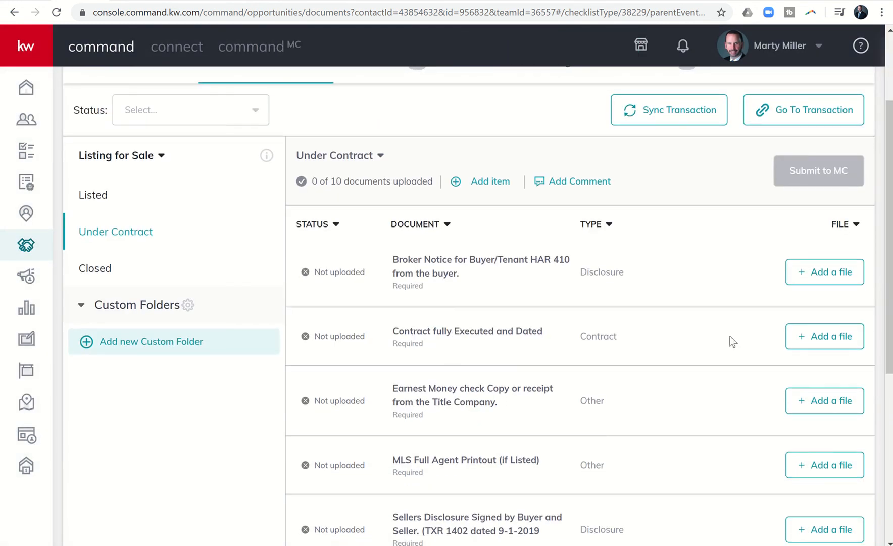
# - Attach the 1-4 family residential contract from DocuSign to Contract Fully Executed and Dated
pyautogui.click(825, 336)
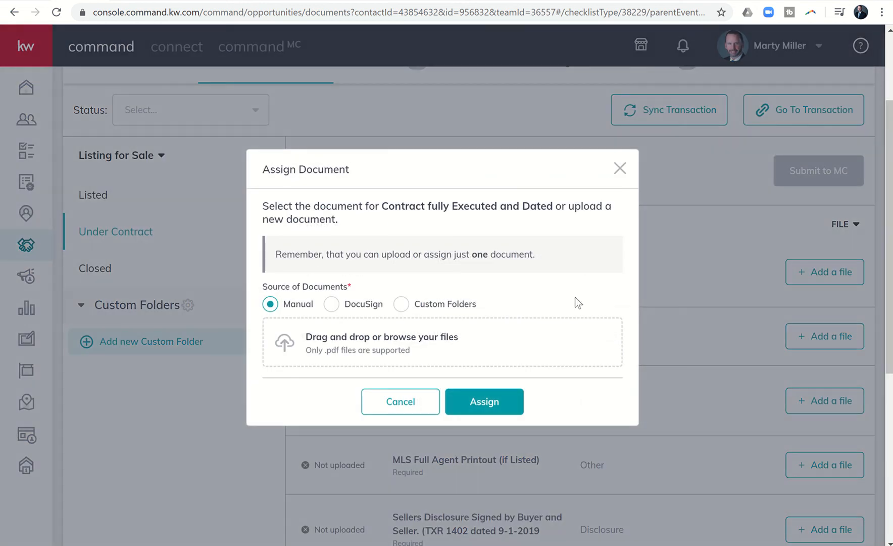
pyautogui.click(331, 303)
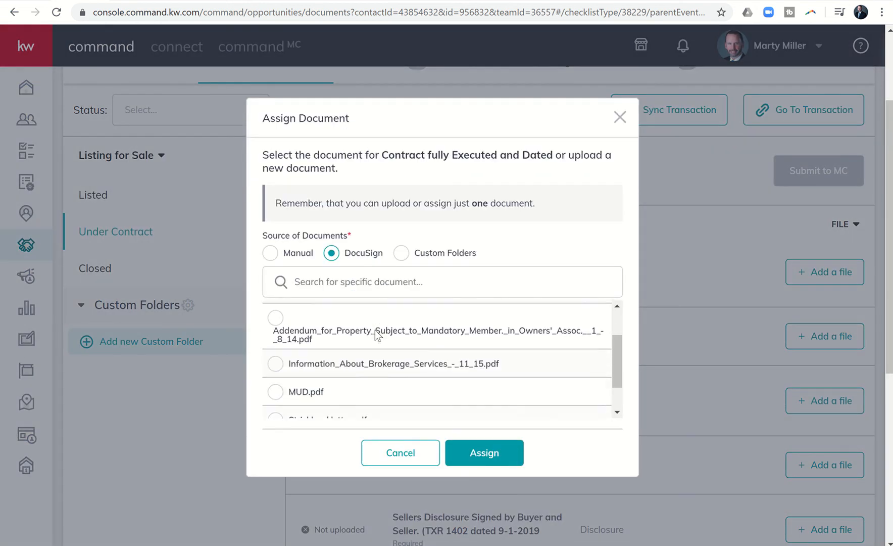
pyautogui.scroll(-3)
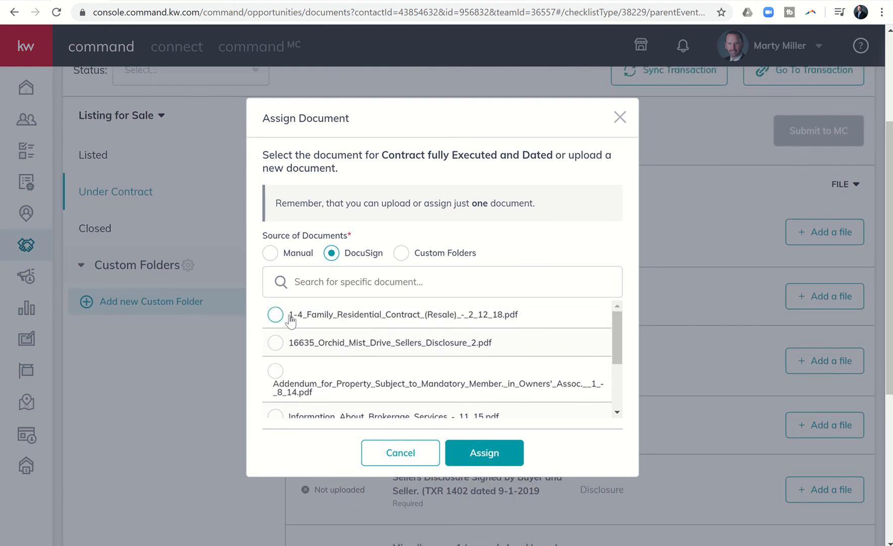
pyautogui.click(275, 314)
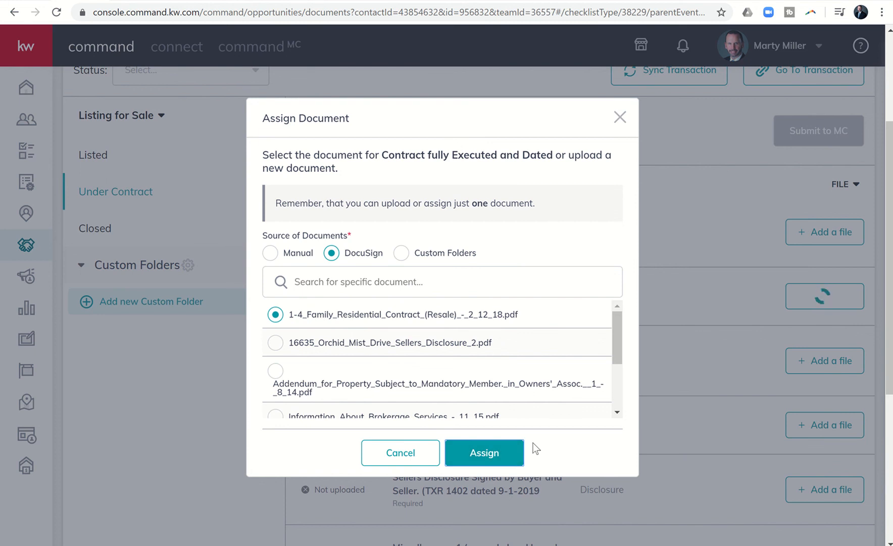
pyautogui.click(484, 451)
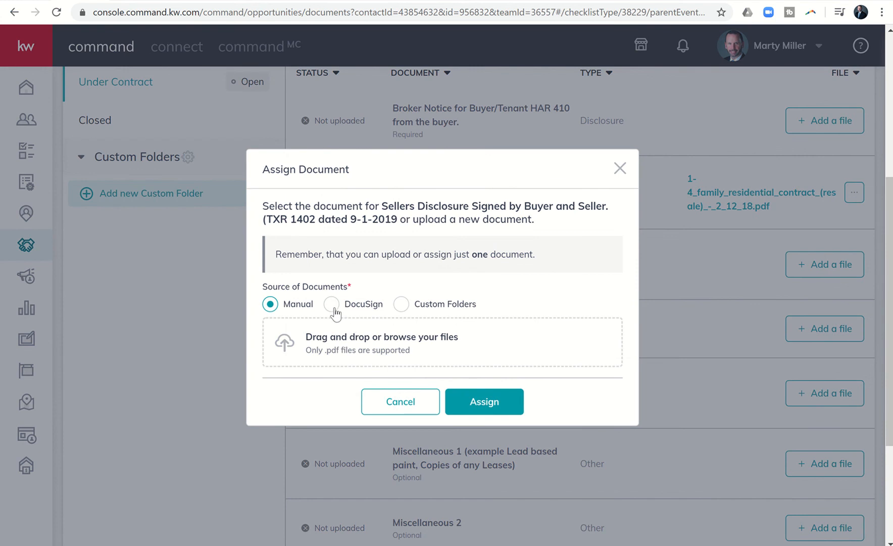
# - Attach the Orchid Mist sellers disclosure from DocuSign to its checklist item
pyautogui.click(331, 303)
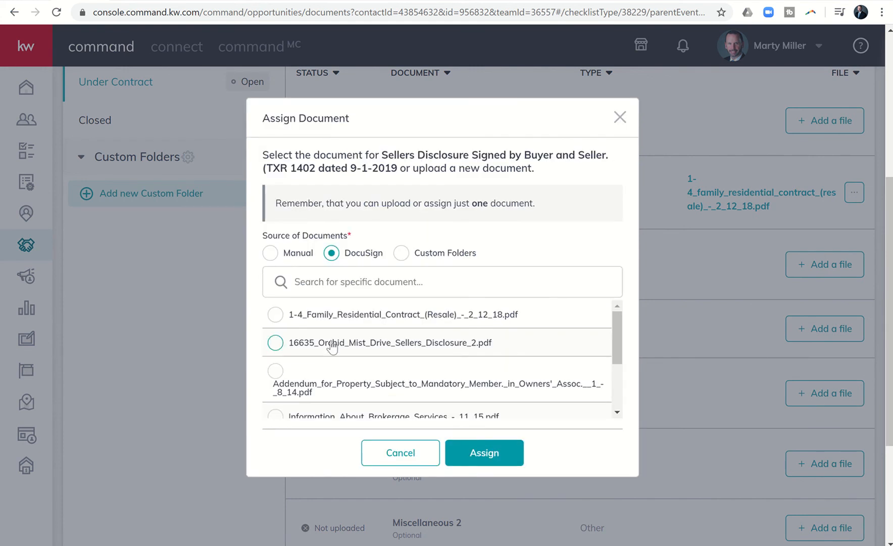
pyautogui.click(274, 343)
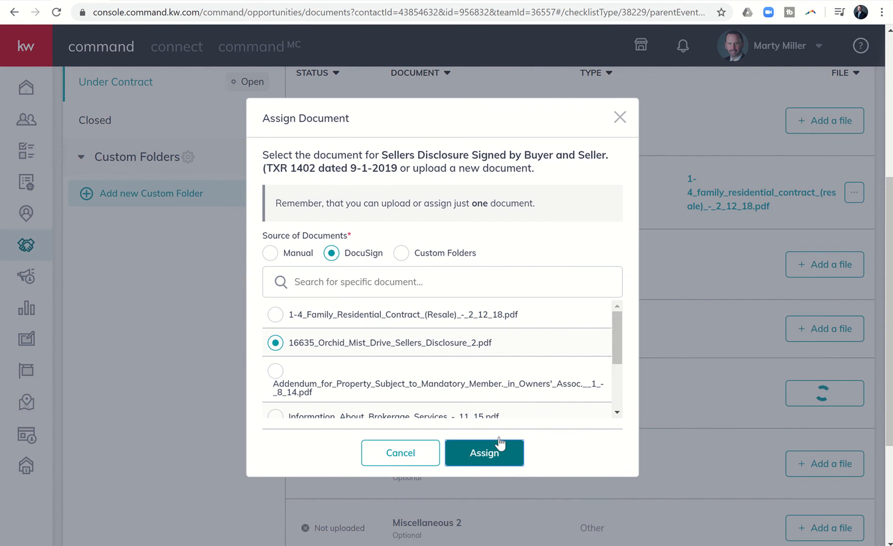
pyautogui.click(484, 451)
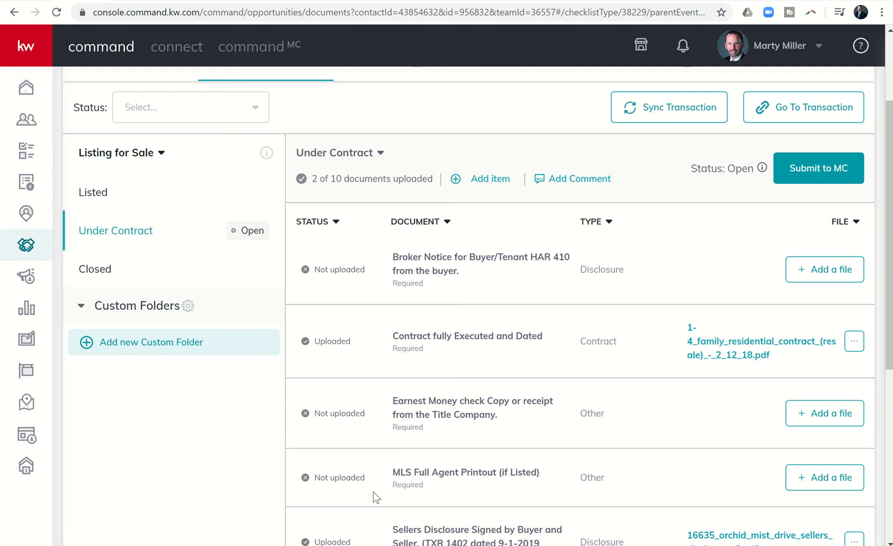
pyautogui.moveTo(198, 423)
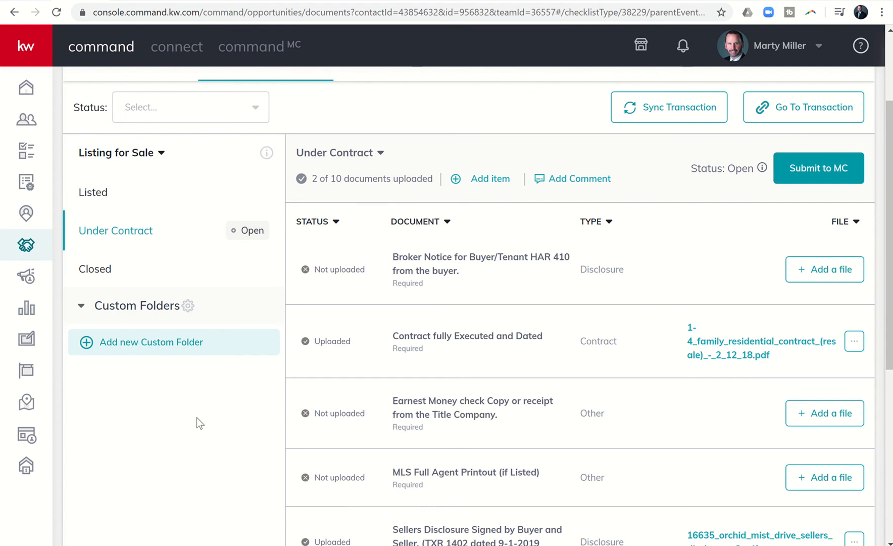
pyautogui.moveTo(150, 29)
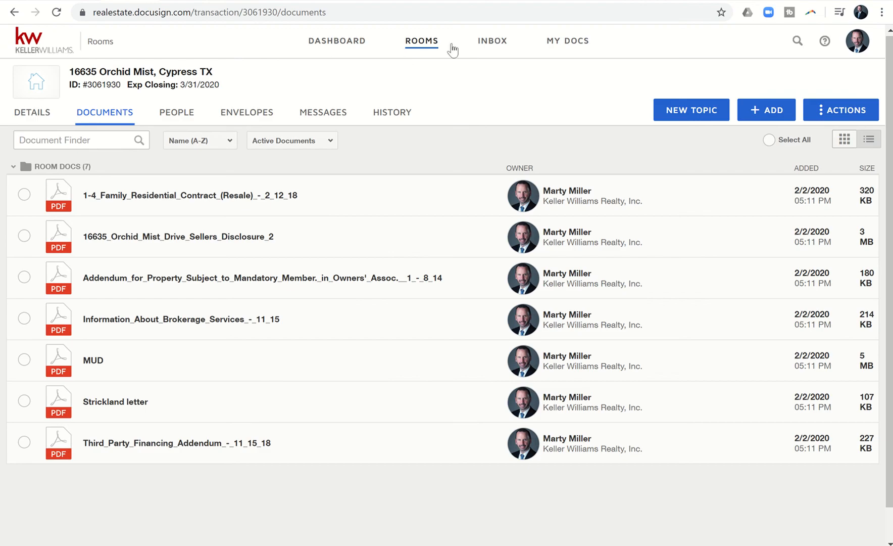
pyautogui.click(492, 40)
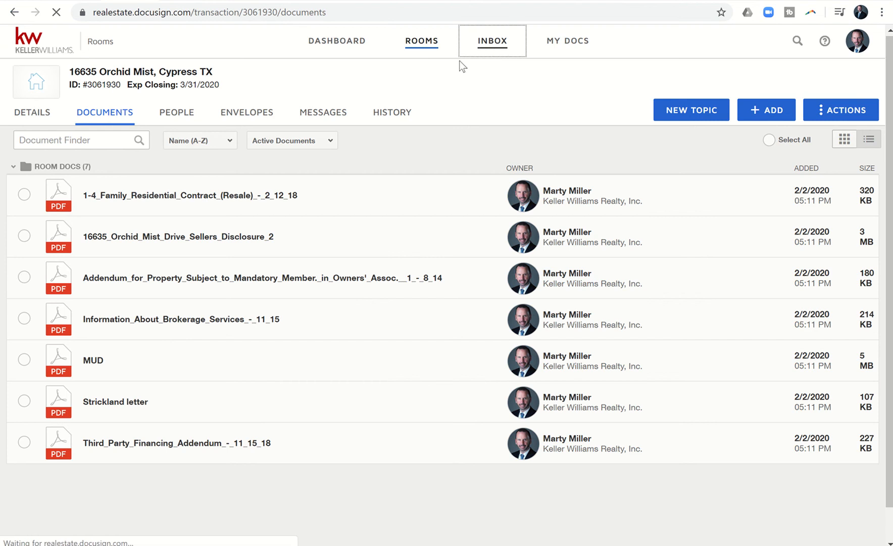
pyautogui.click(492, 40)
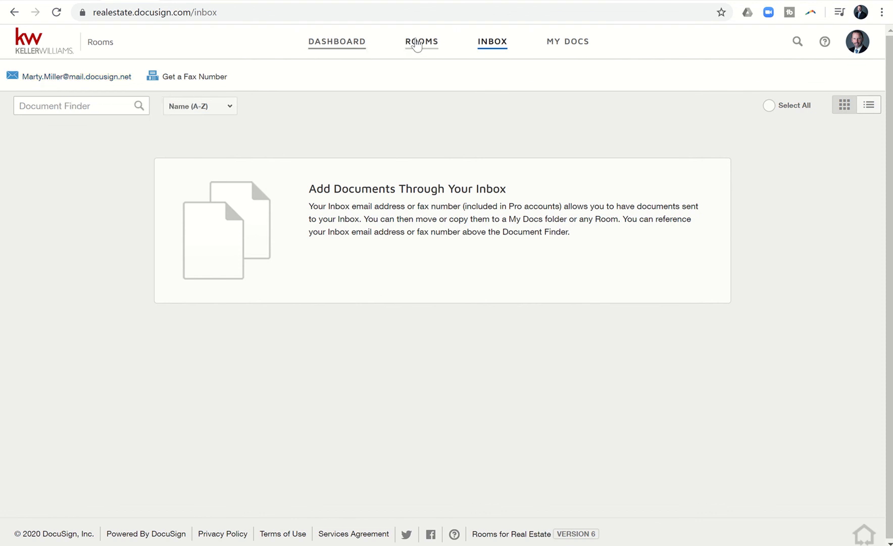
pyautogui.click(421, 41)
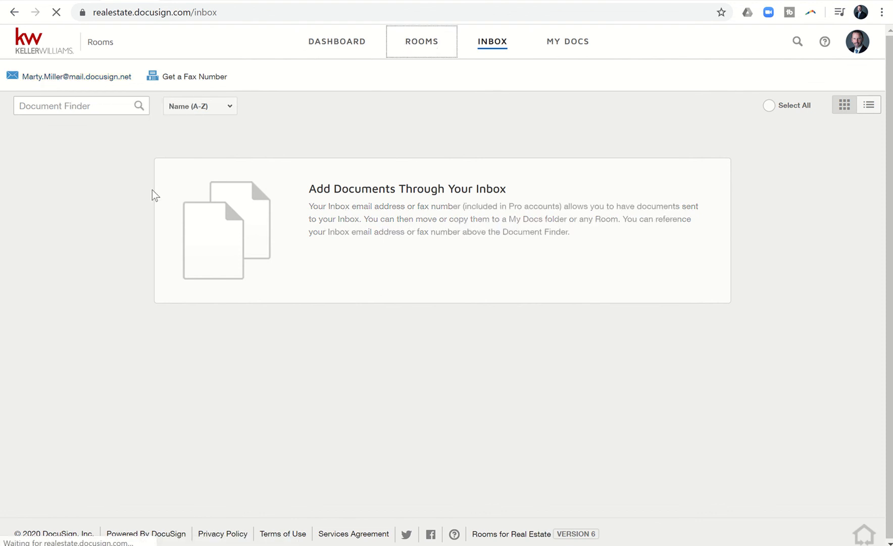
pyautogui.moveTo(98, 205)
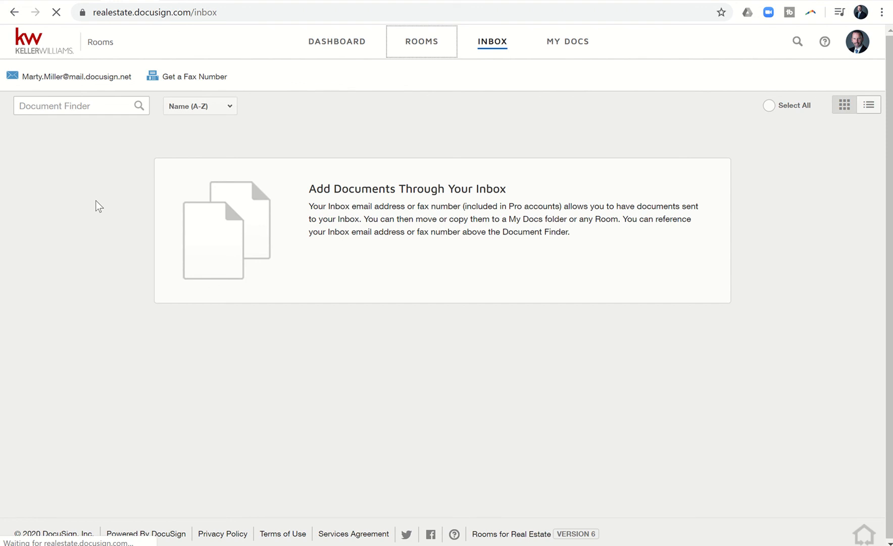
pyautogui.moveTo(113, 203)
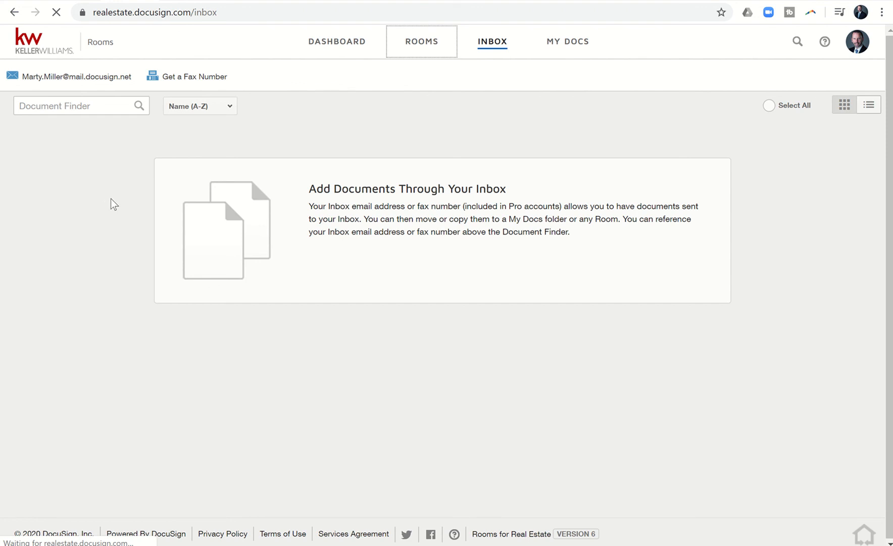
pyautogui.click(421, 42)
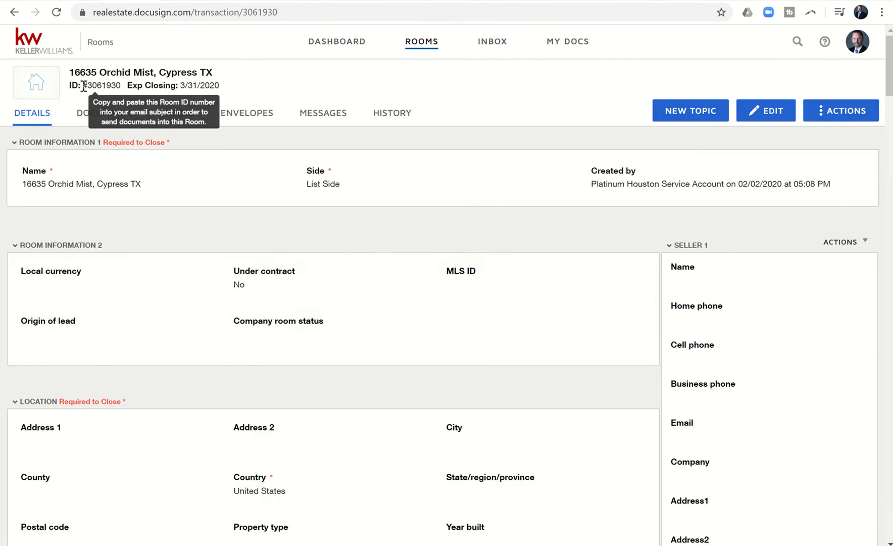
pyautogui.doubleClick(101, 85)
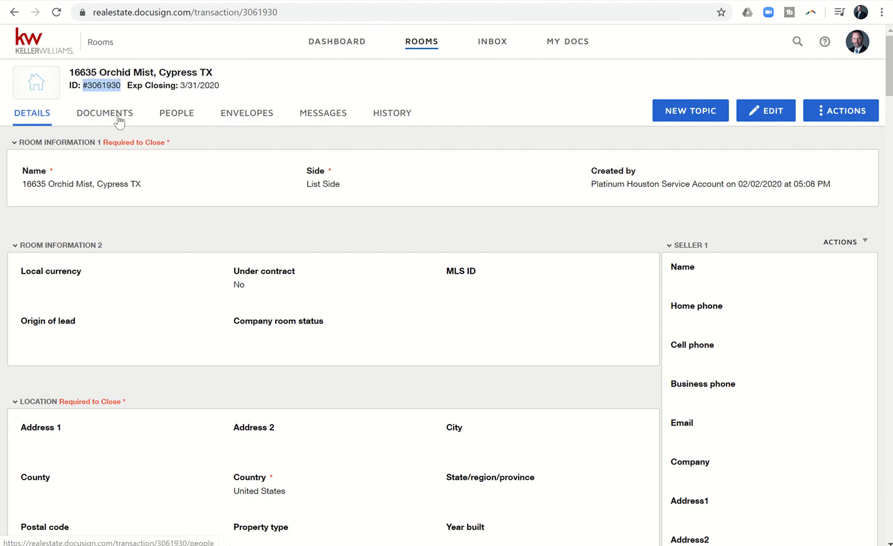
pyautogui.click(104, 113)
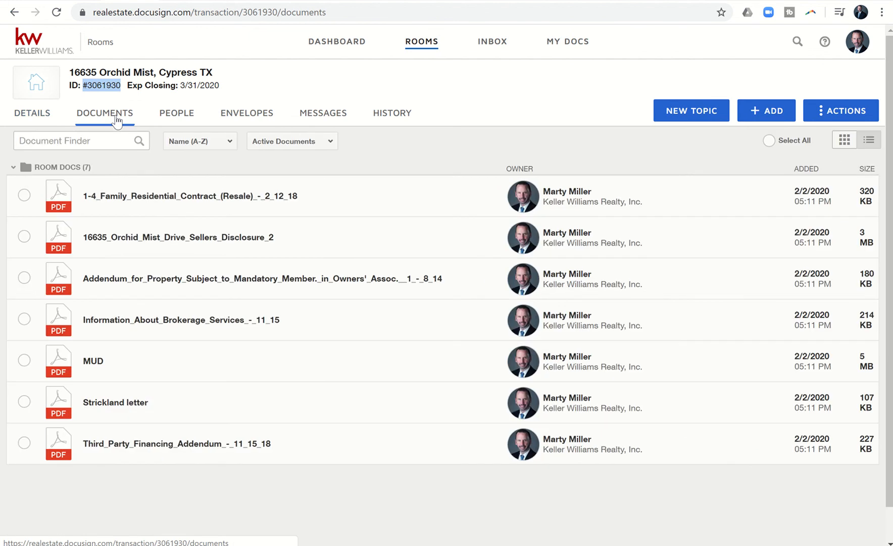